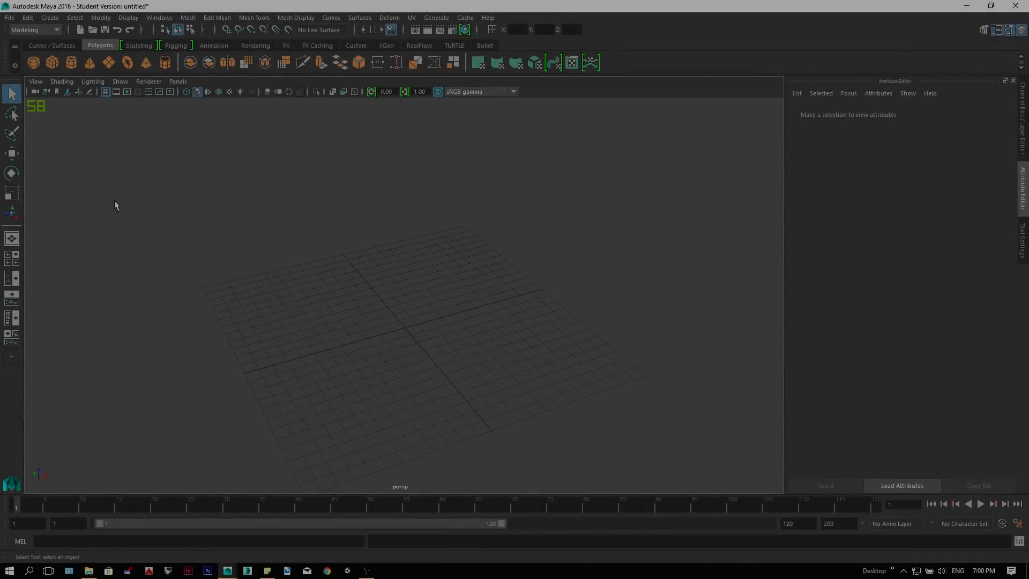
mouse_move(71, 63)
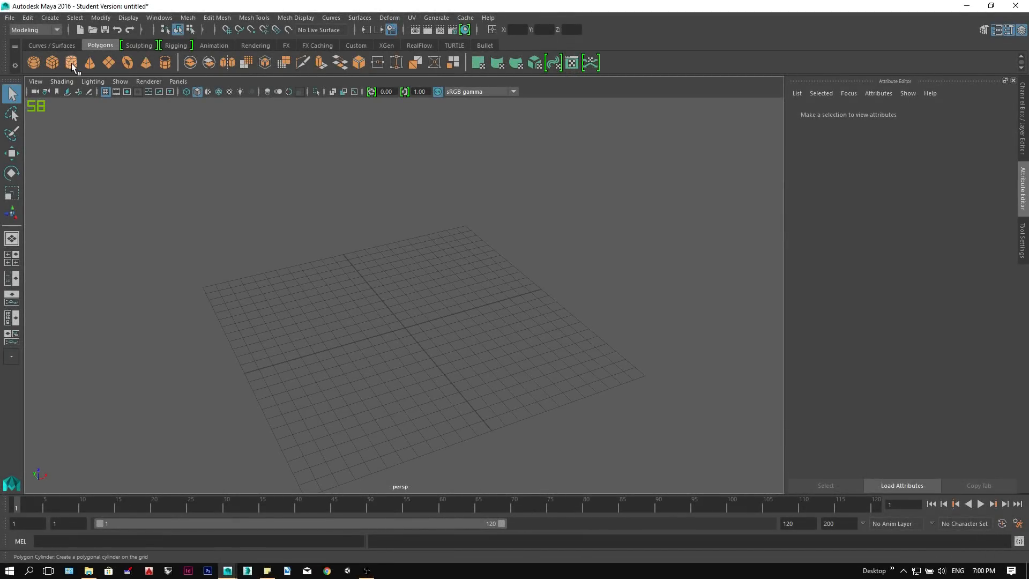
Create a tall polygon cylinder with Subdivisions Axis set to 5
left_click(71, 62)
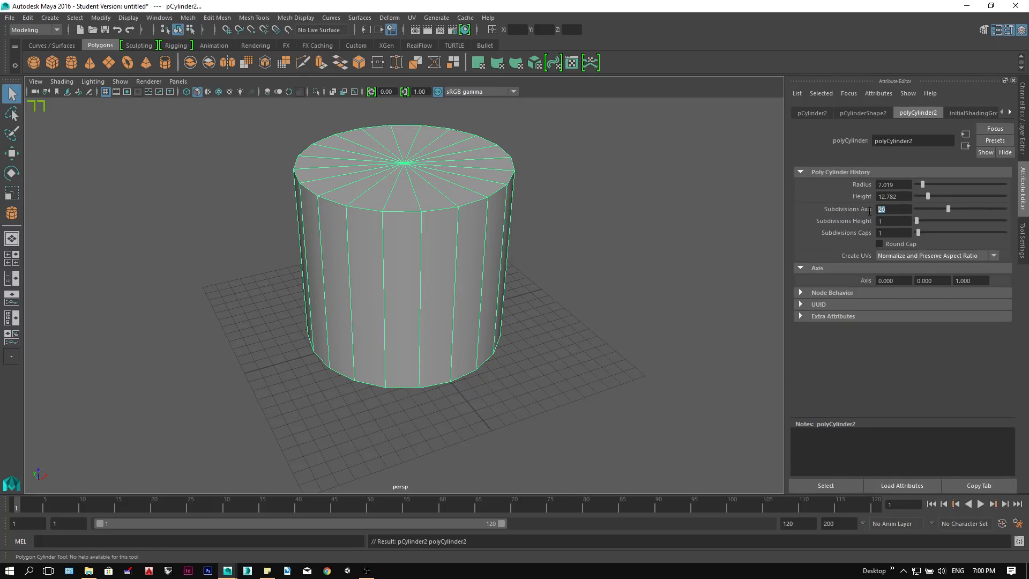
type("5")
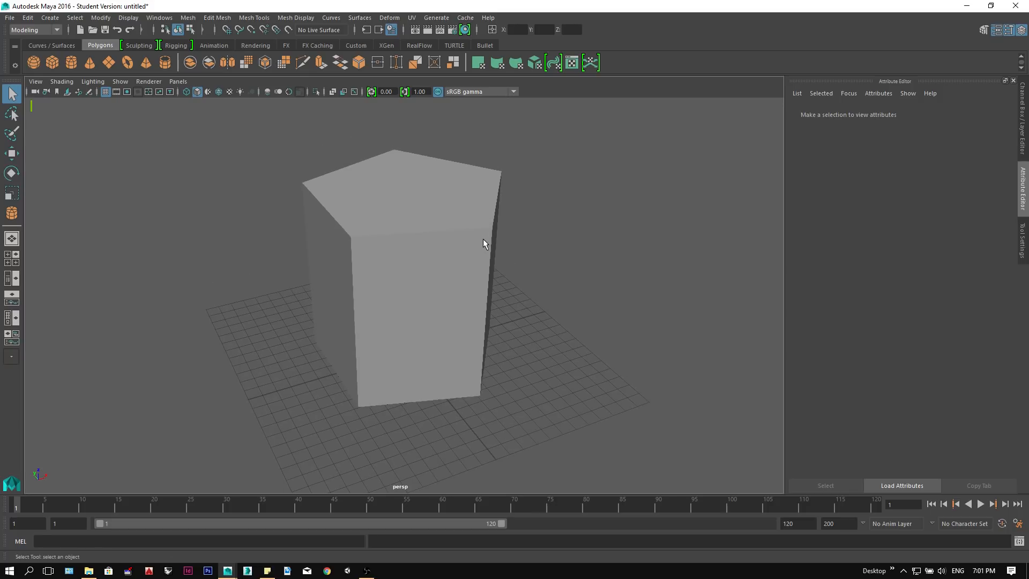
Merge the prism's five top vertices into one point to form a pentagonal pyramid
key("4")
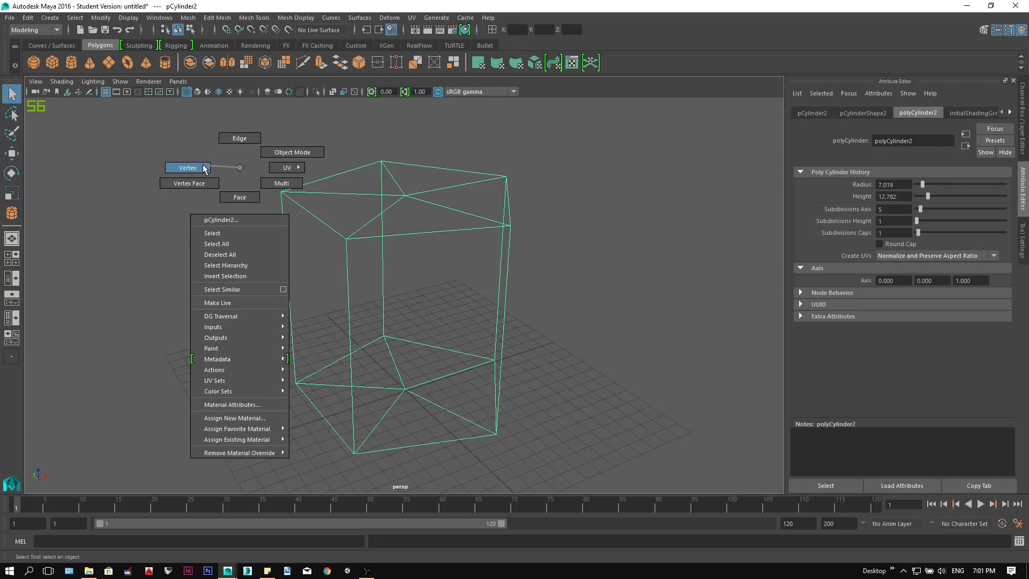
left_click(303, 171)
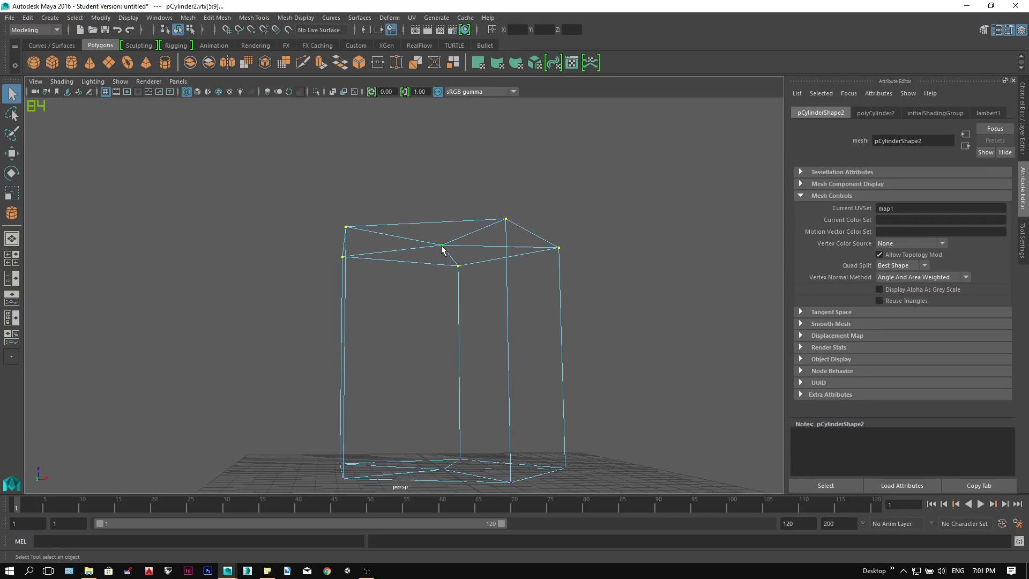
right_click(441, 248)
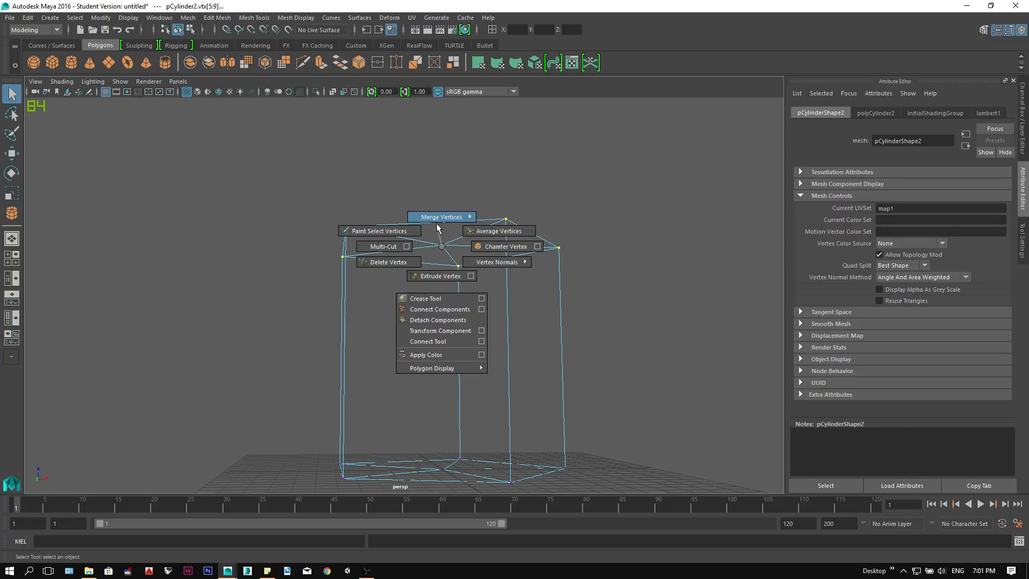
left_click(440, 216)
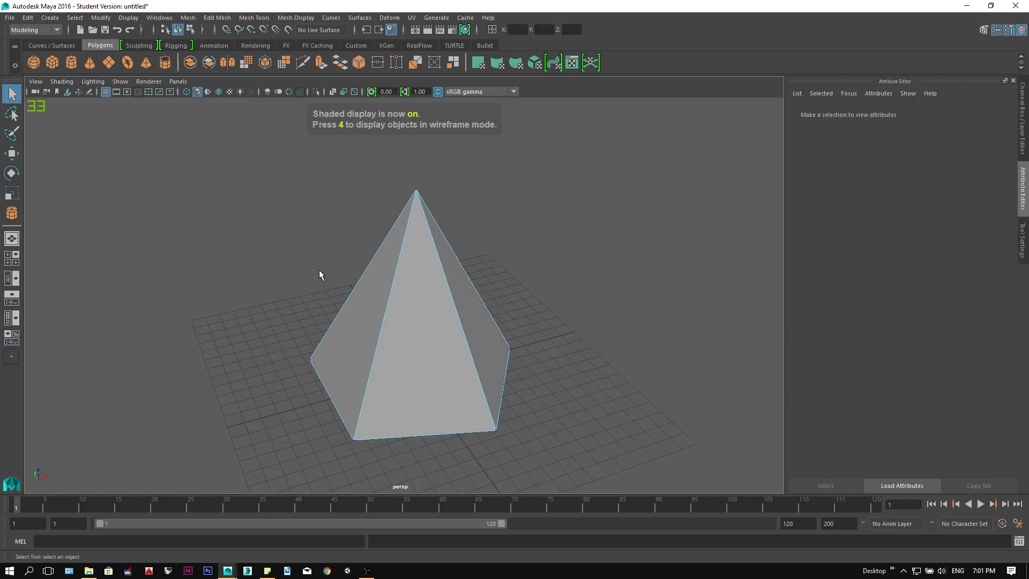
left_click(420, 328)
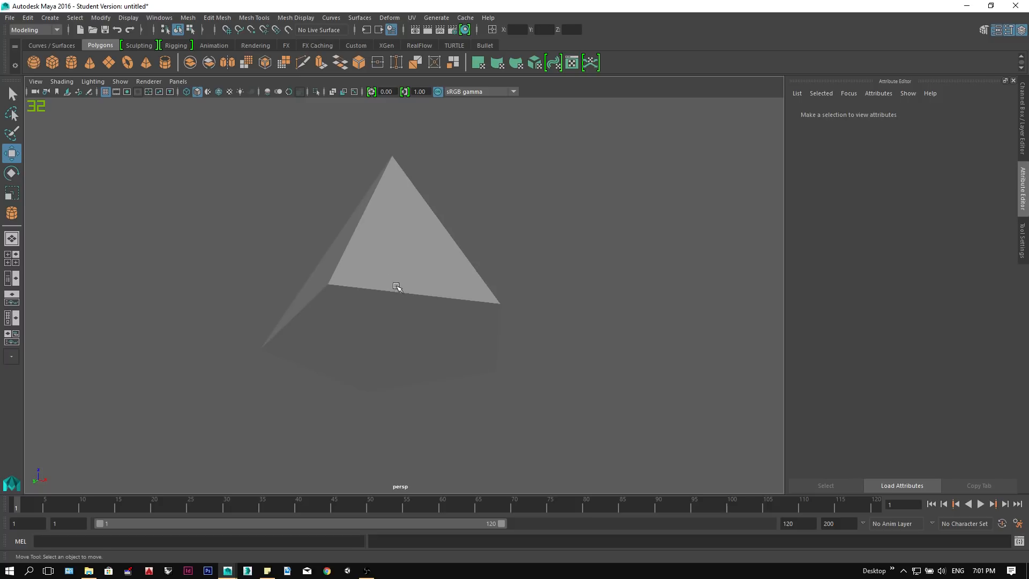
Add an inset edge loop on the pyramid's base with Duplicate Edge Loop
right_click(396, 286)
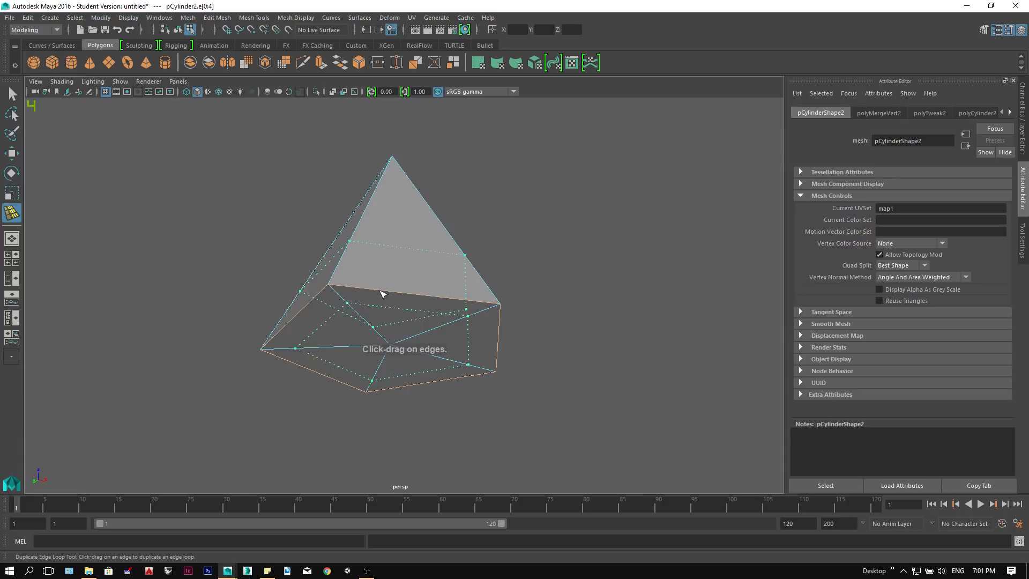
left_click_drag(384, 293, 430, 285)
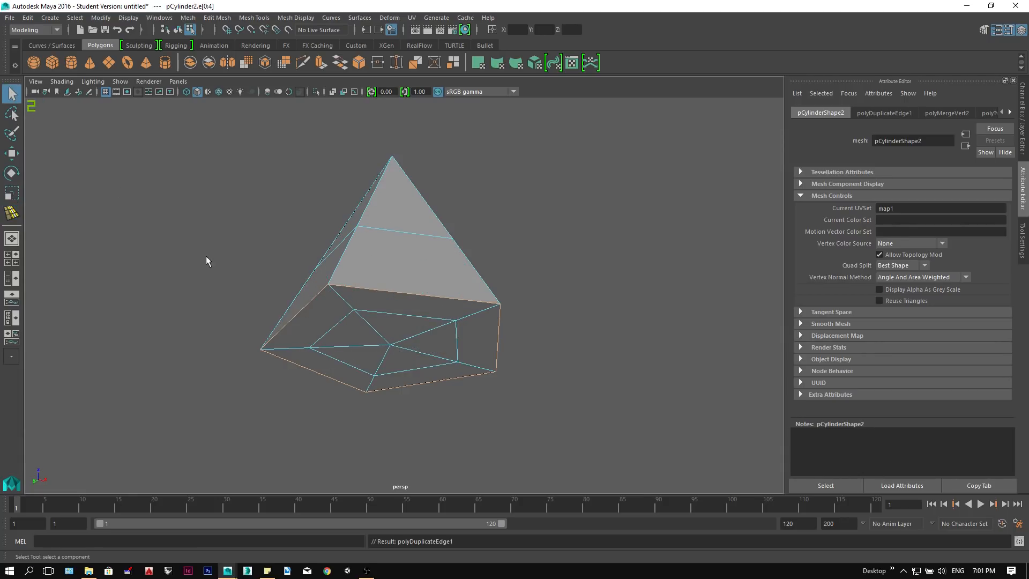
right_click(444, 282)
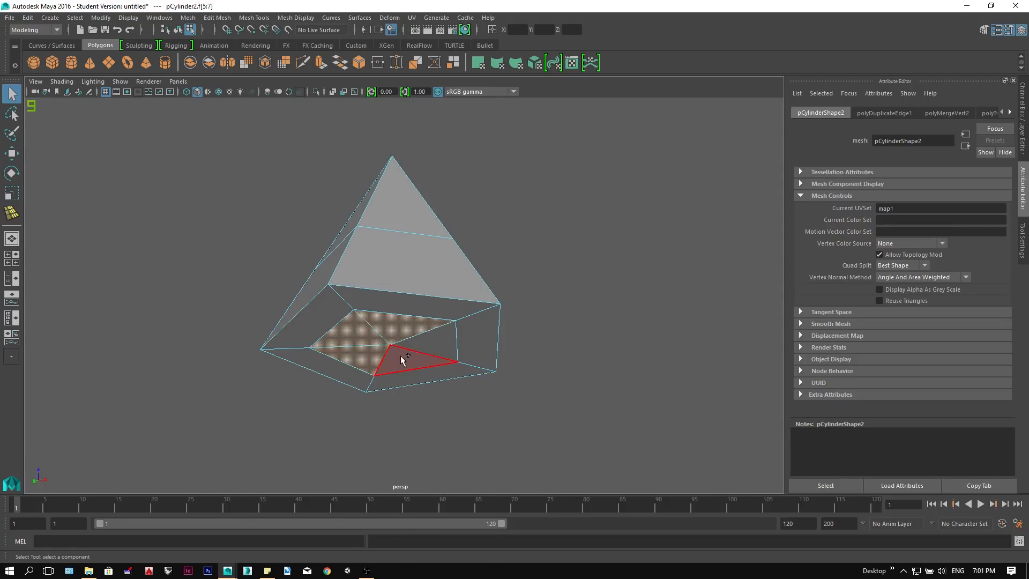
Extrude the inner bottom faces and pull them down to start a second tier
right_click(402, 359)
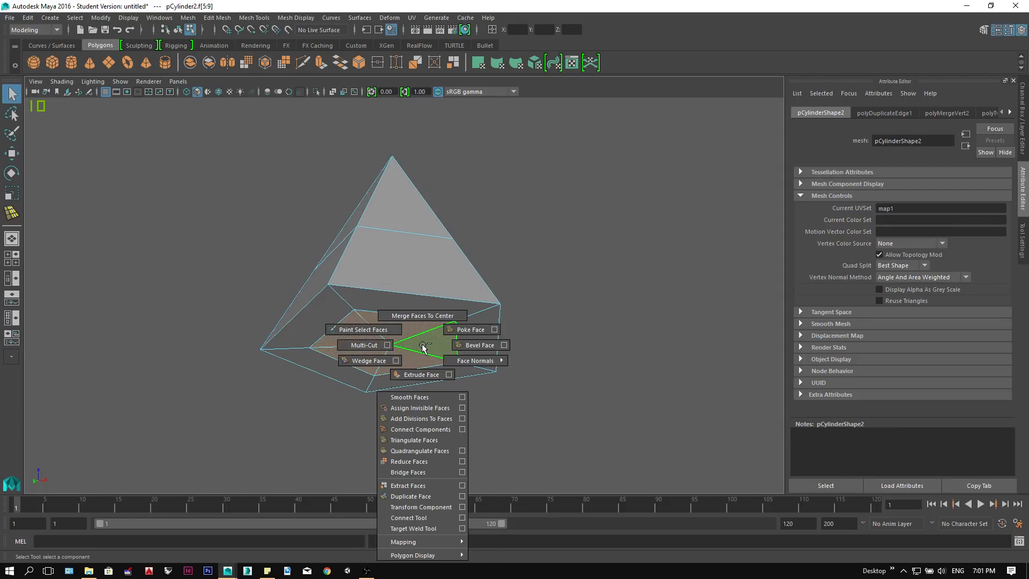
left_click(418, 374)
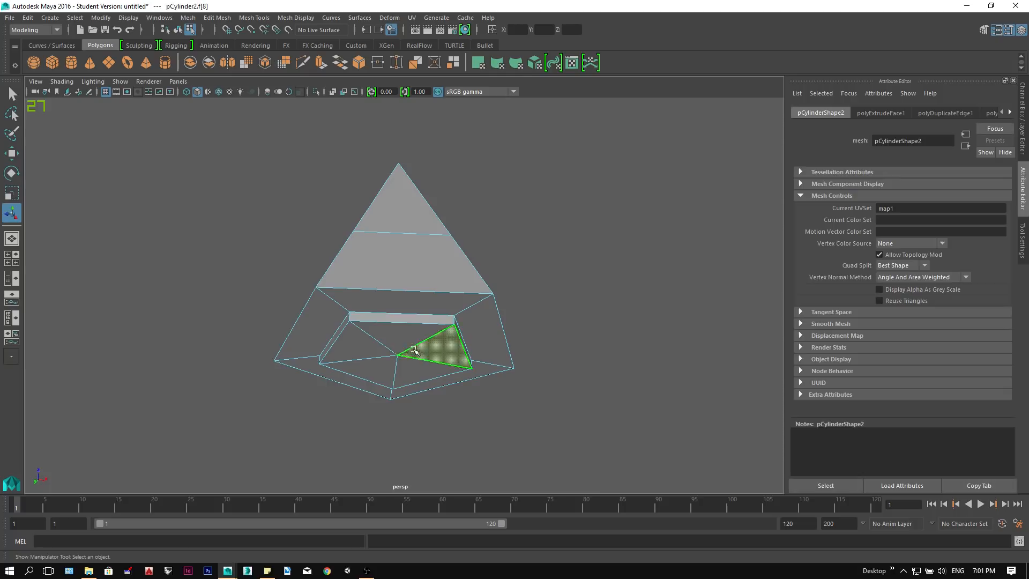
left_click(12, 153)
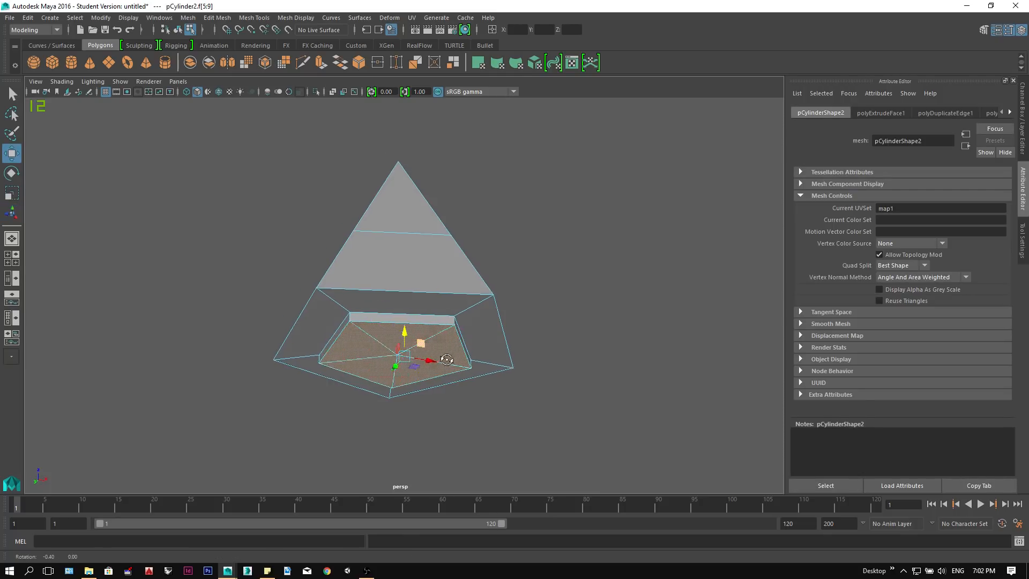
left_click_drag(405, 331, 400, 371)
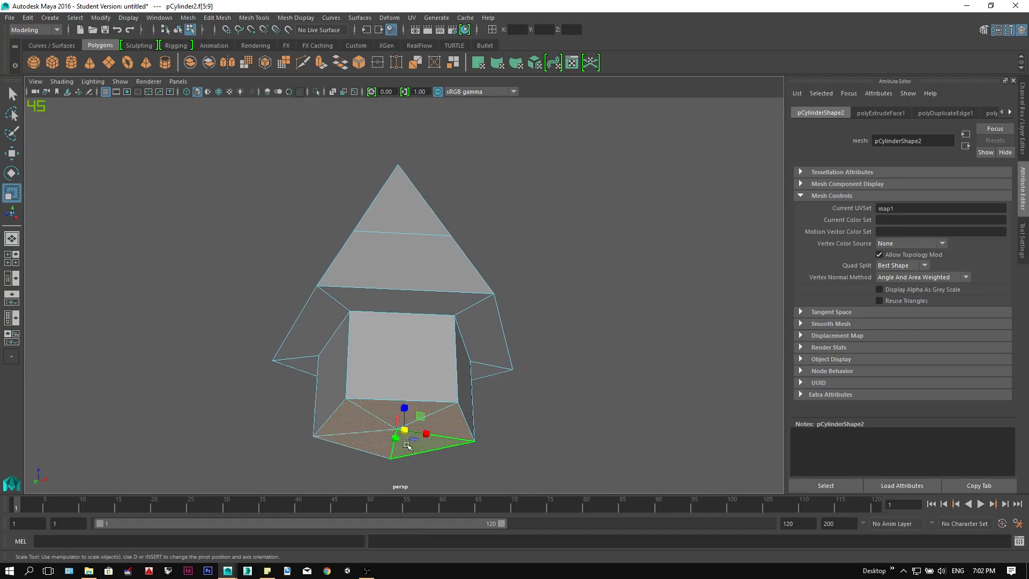
Widen the new tier's bottom and add another edge loop to continue building tiers and trunk
left_click_drag(405, 430, 398, 410)
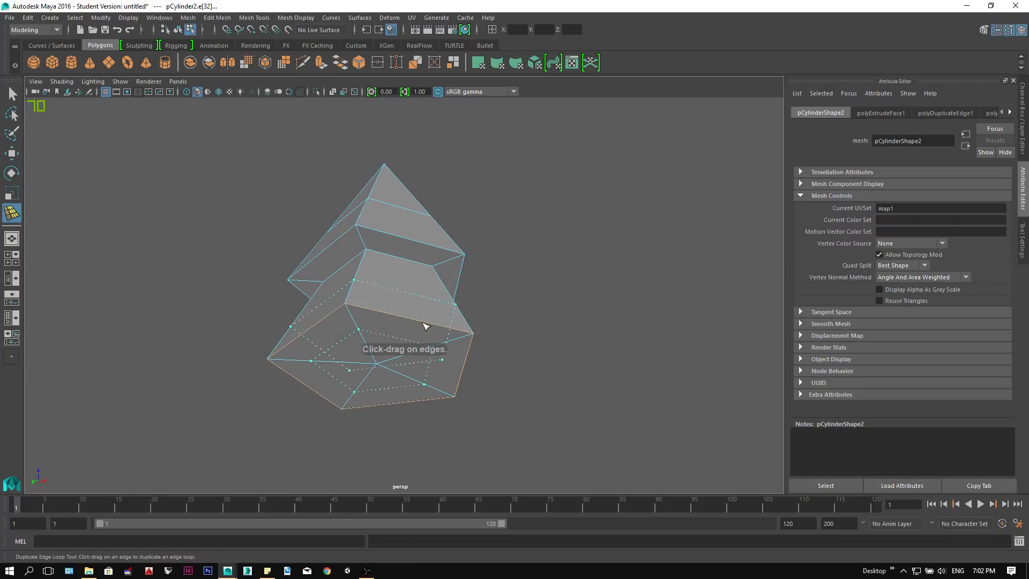
left_click_drag(423, 325, 340, 305)
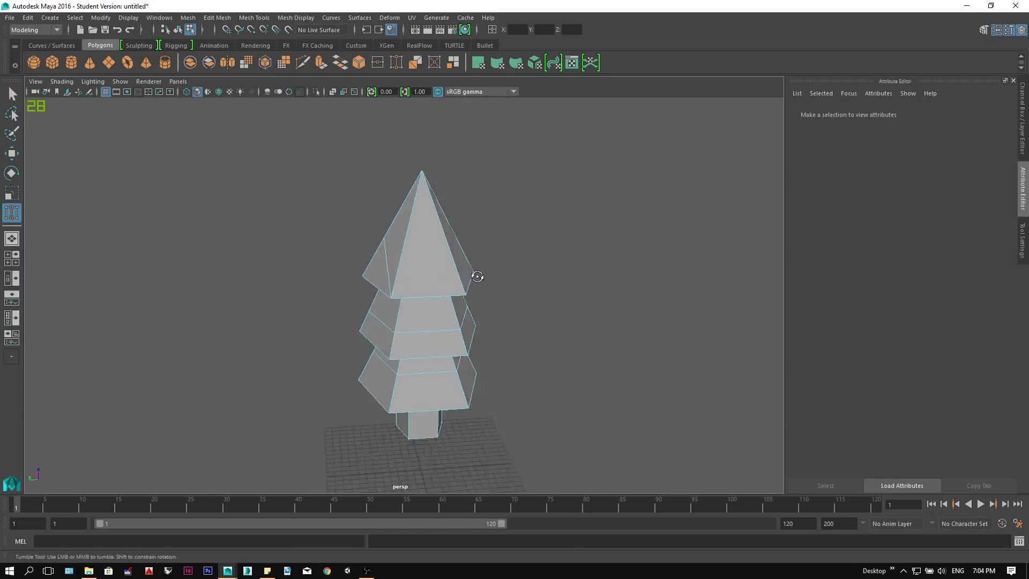
Rotate the edge loops of each tier so their faceted edges sit offset from one another
left_click_drag(477, 276, 503, 336)
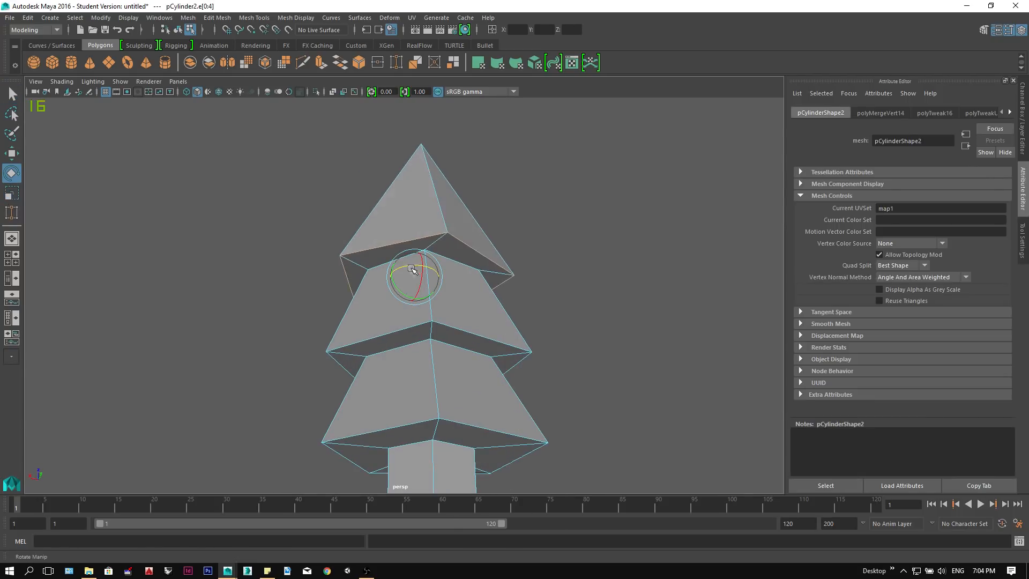
left_click_drag(414, 269, 414, 344)
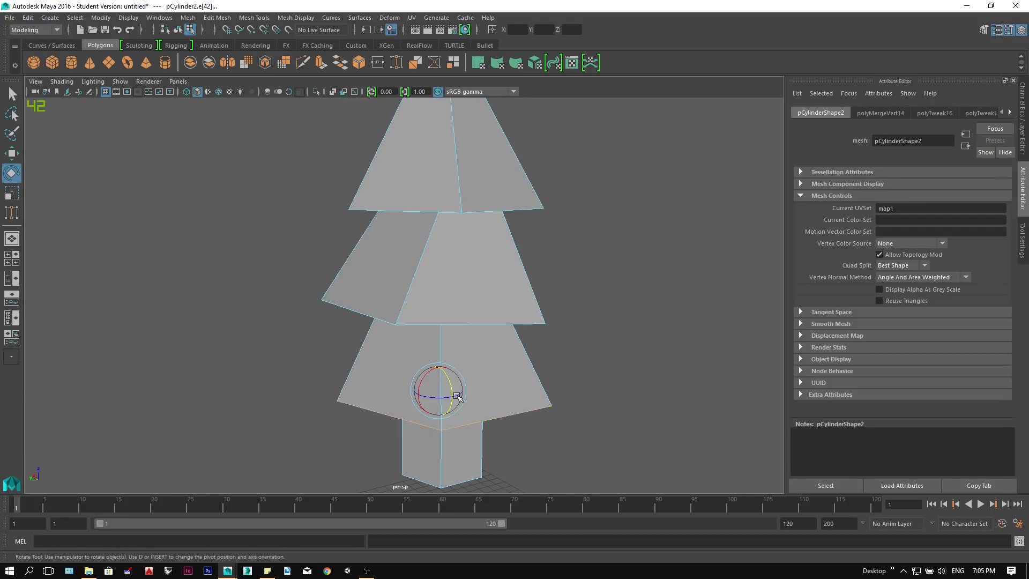
left_click(11, 192)
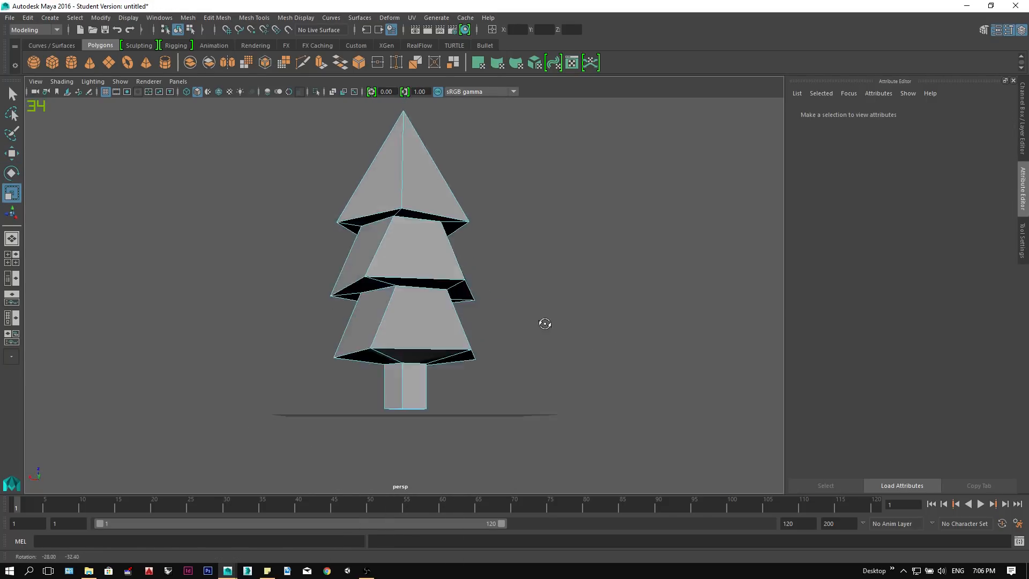
left_click_drag(544, 324, 448, 294)
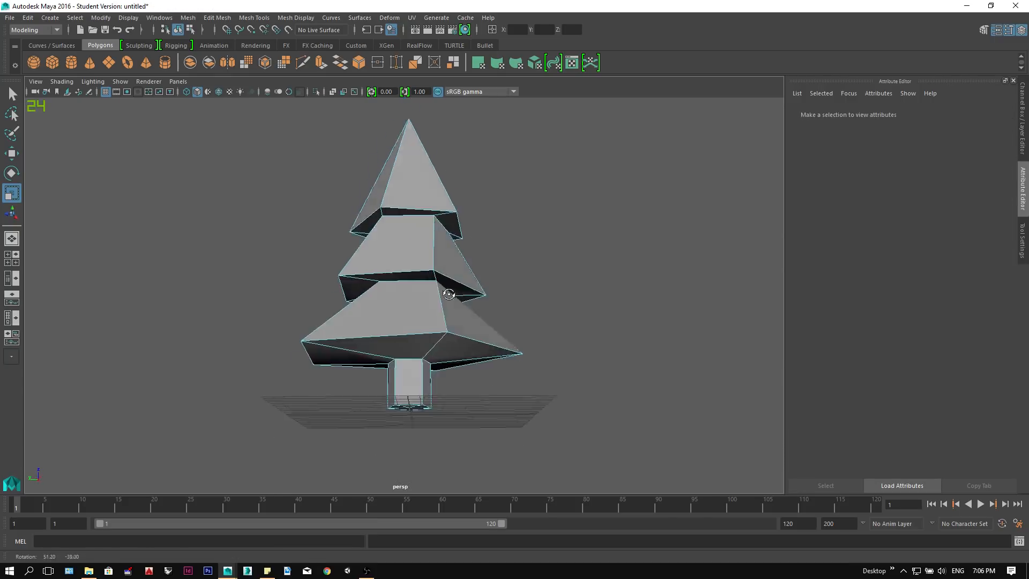
right_click(448, 293)
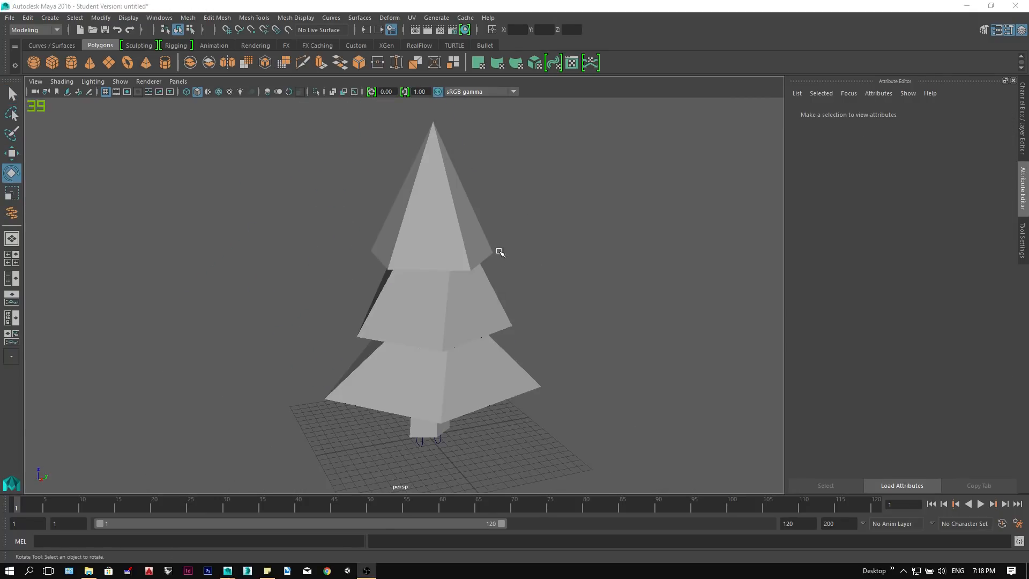
Create a polygon helix drawn around the tree base and positioned to wrap the tree
left_click(49, 17)
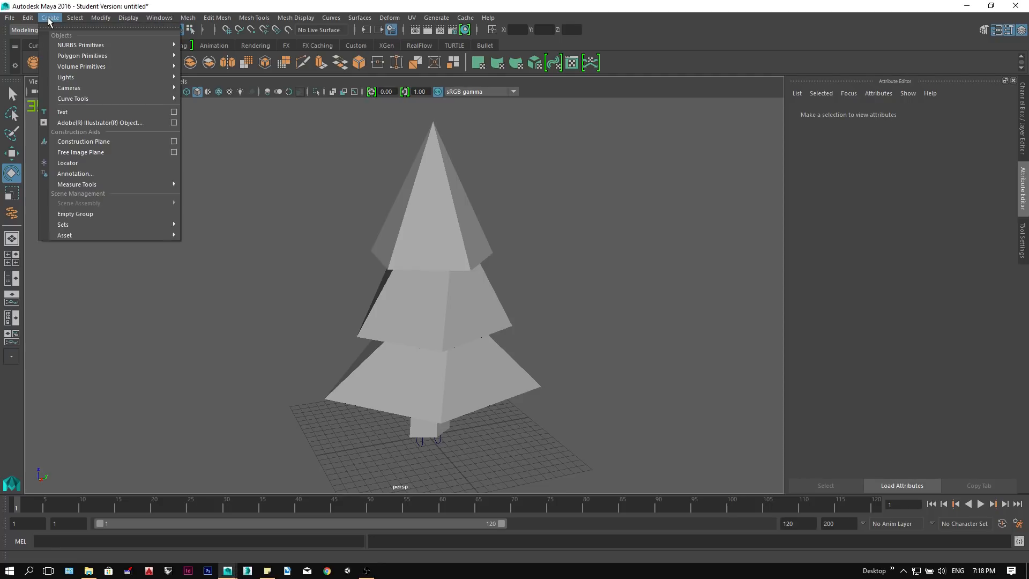
mouse_move(83, 54)
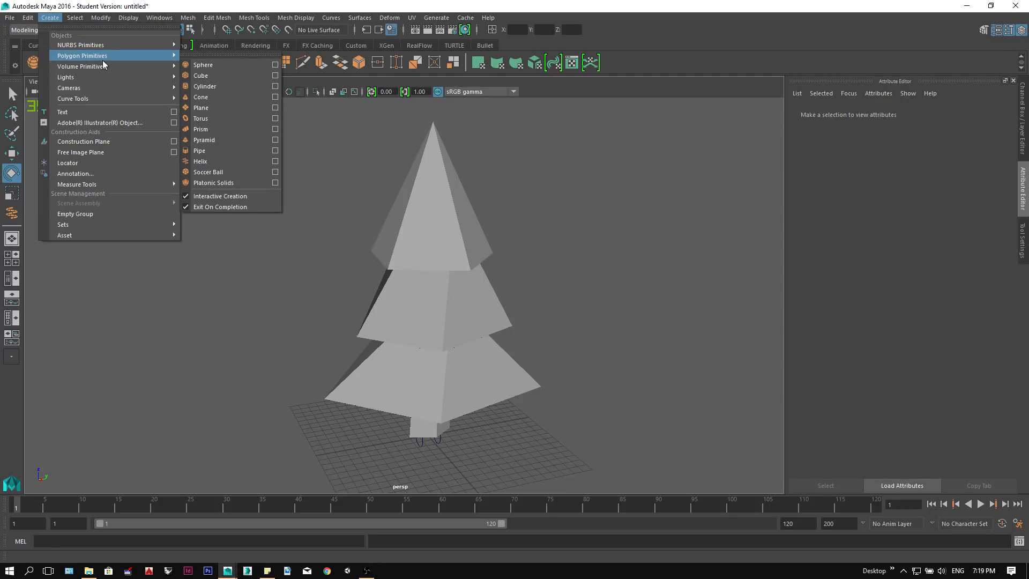
left_click(200, 161)
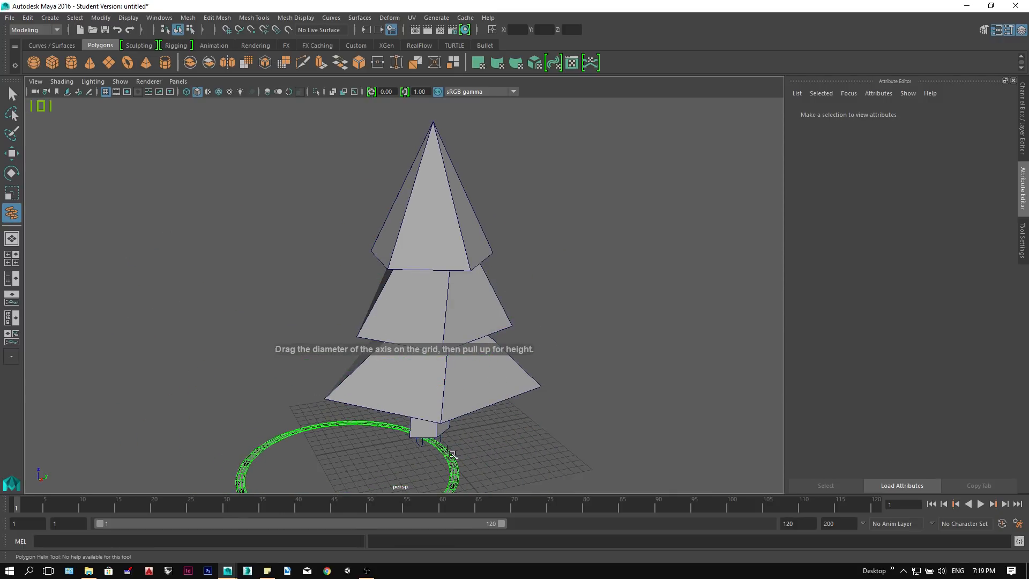
left_click_drag(451, 452, 426, 143)
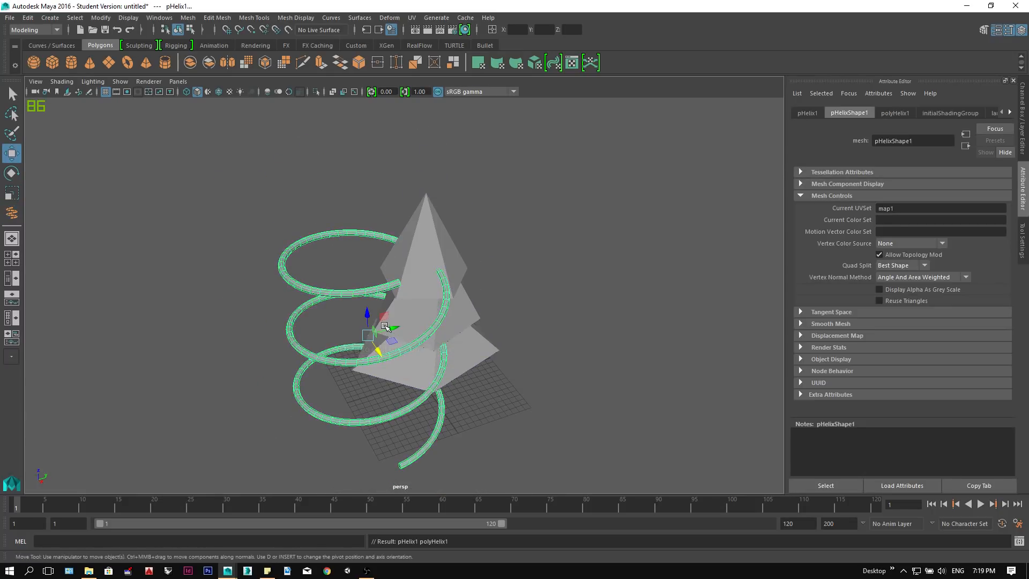
left_click_drag(383, 324, 437, 318)
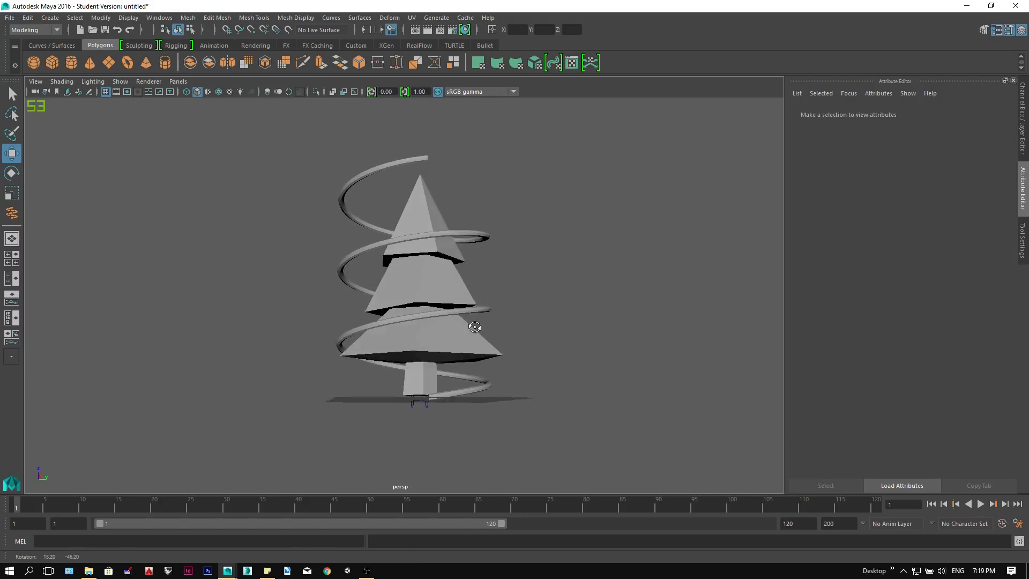
left_click_drag(475, 326, 466, 244)
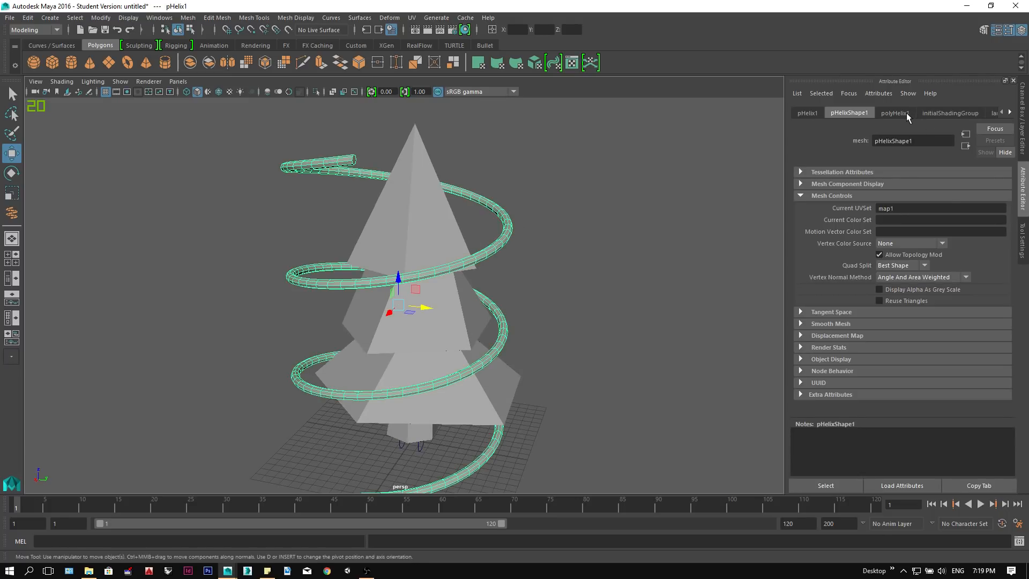
Adjust the helix to 15 coils and tune its height and shape to fit the tree
left_click(894, 112)
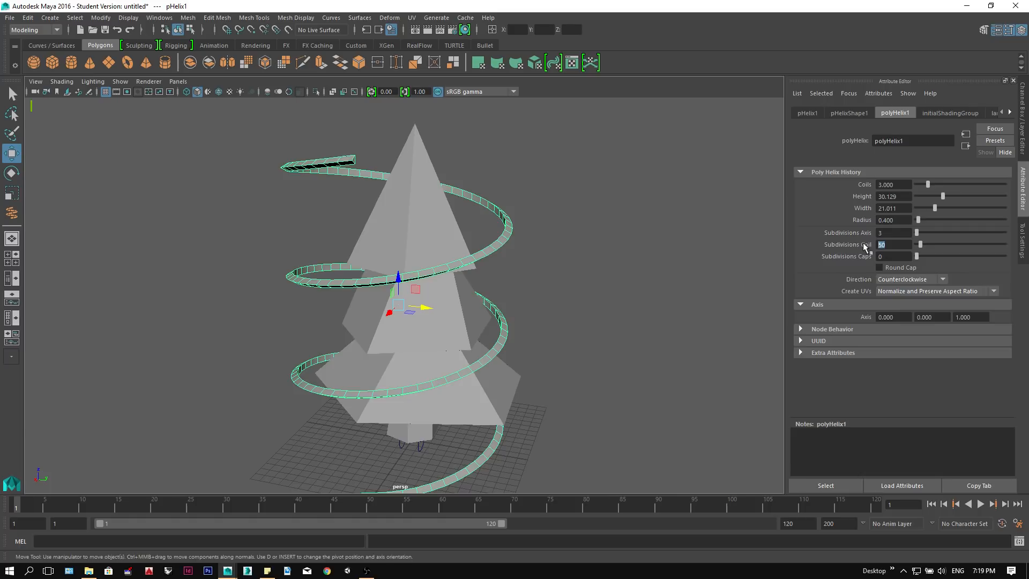
type("15")
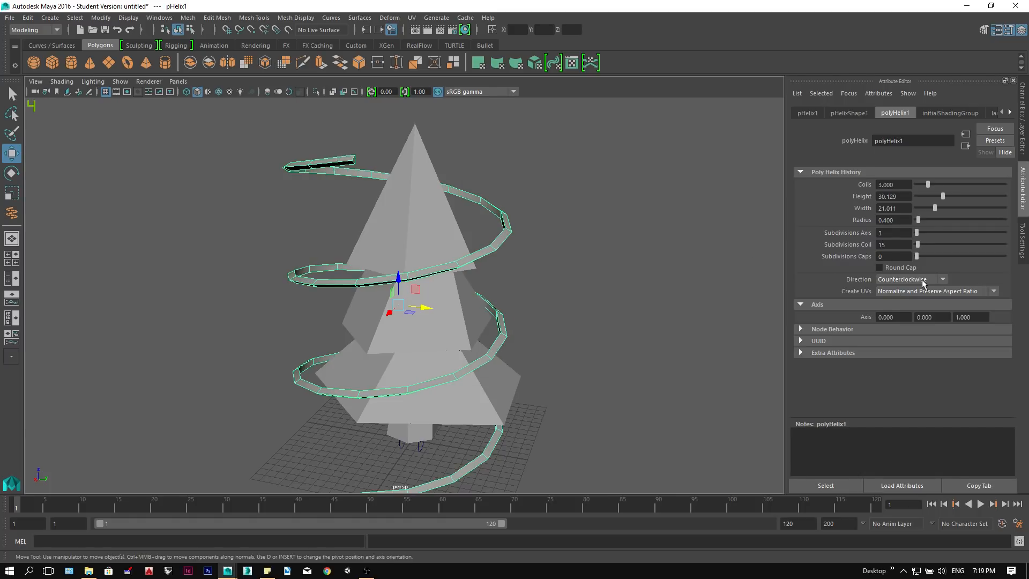
left_click_drag(946, 195, 934, 195)
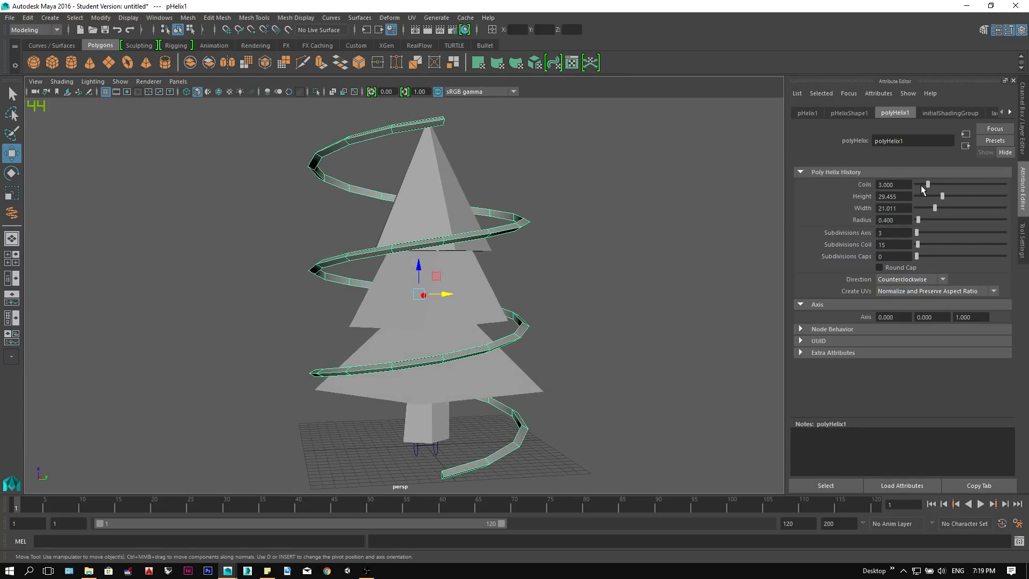
left_click_drag(926, 184, 921, 185)
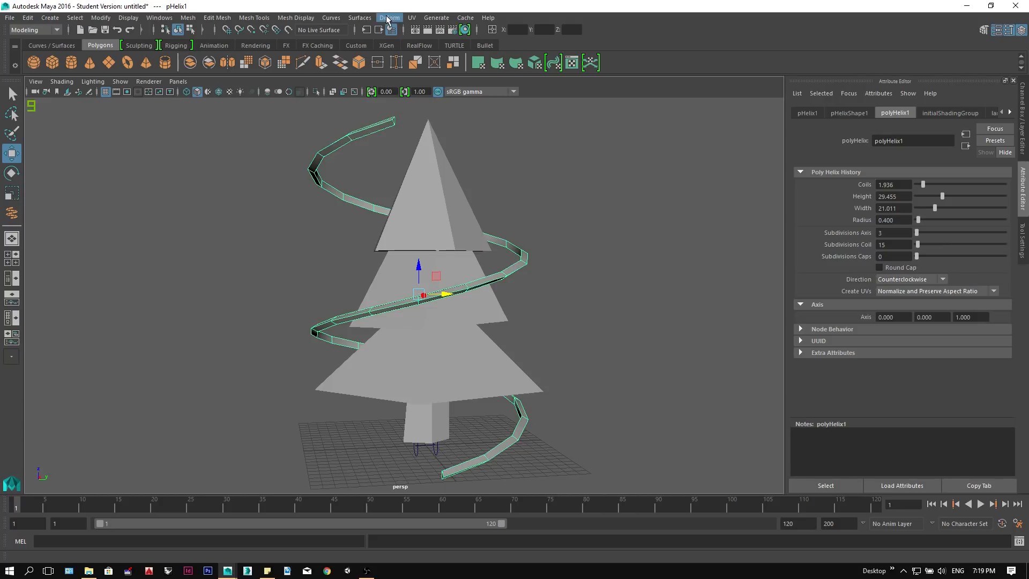
Add a Flare deformer to the helix and rotate its handle 90 degrees upright along the tree
left_click(387, 17)
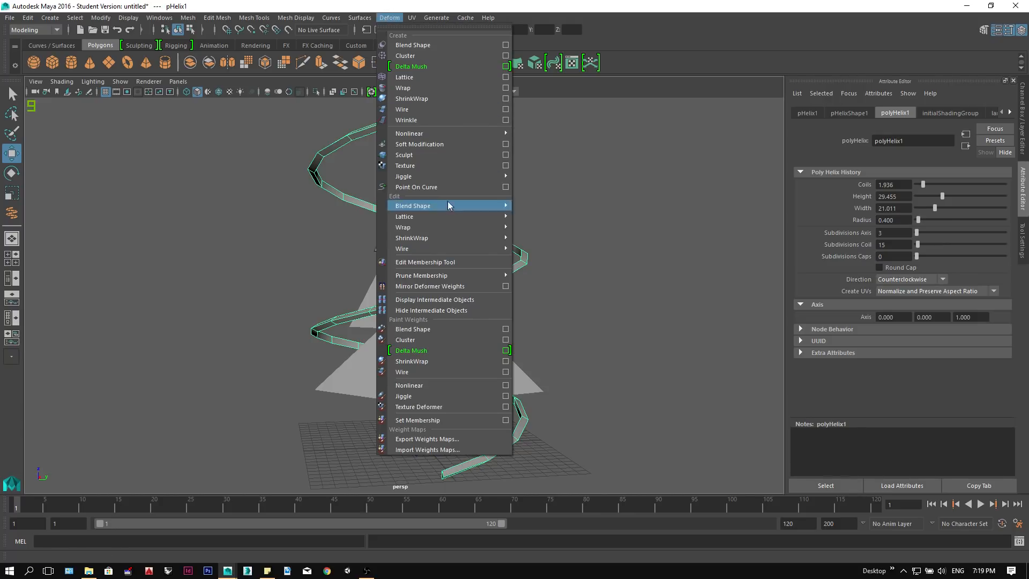
mouse_move(409, 132)
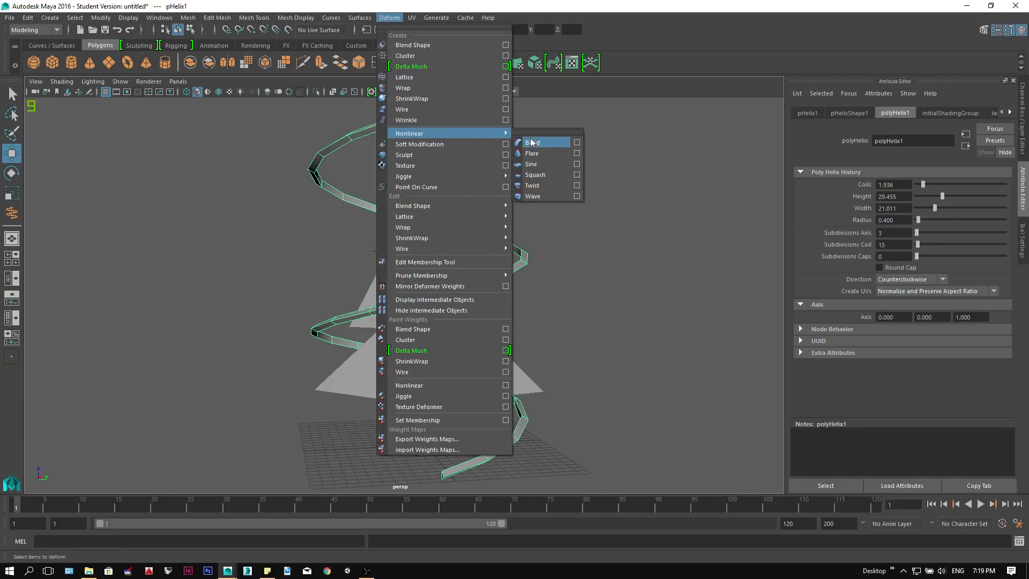
left_click(532, 153)
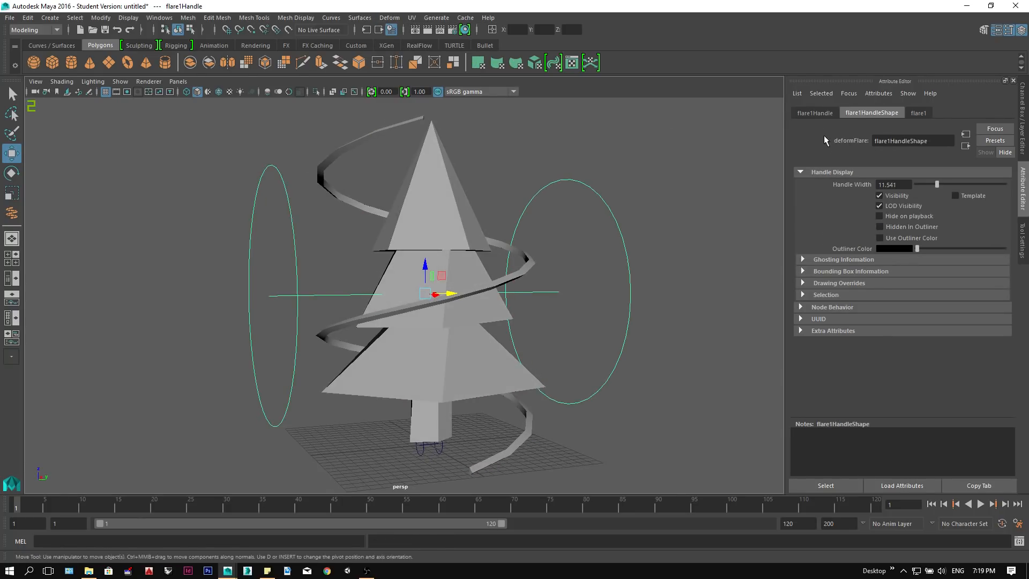
left_click(814, 112)
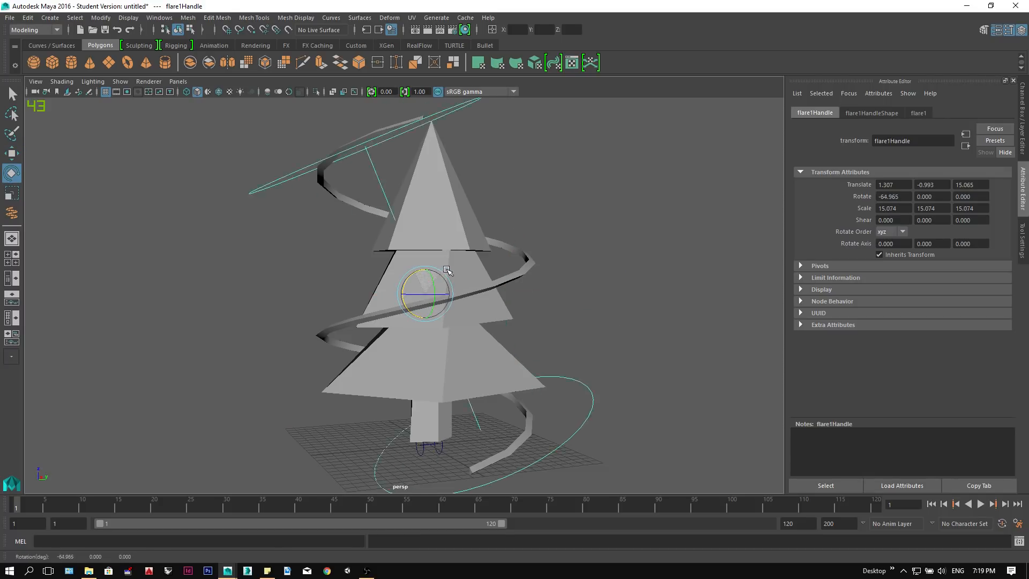
left_click_drag(448, 271, 767, 257)
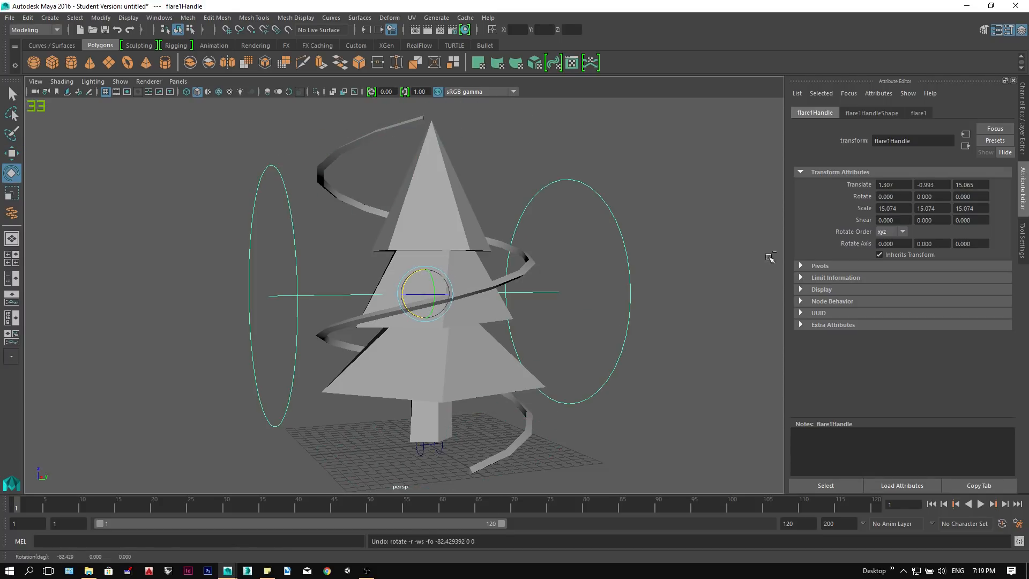
left_click(892, 196)
type("90.000")
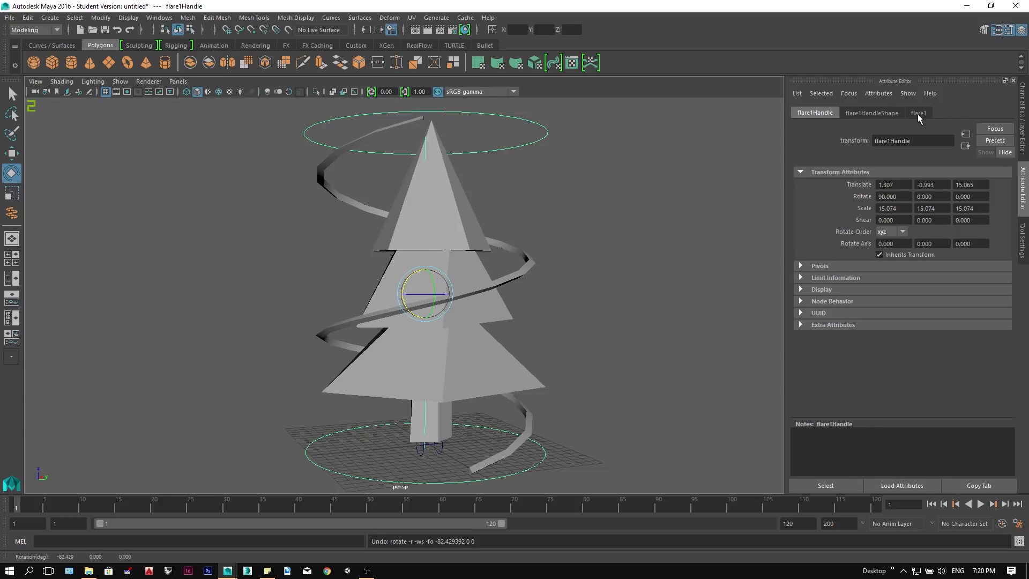
Set the flare's end flare values to 0.5 so the ribbon tapers toward the tree top
left_click(918, 113)
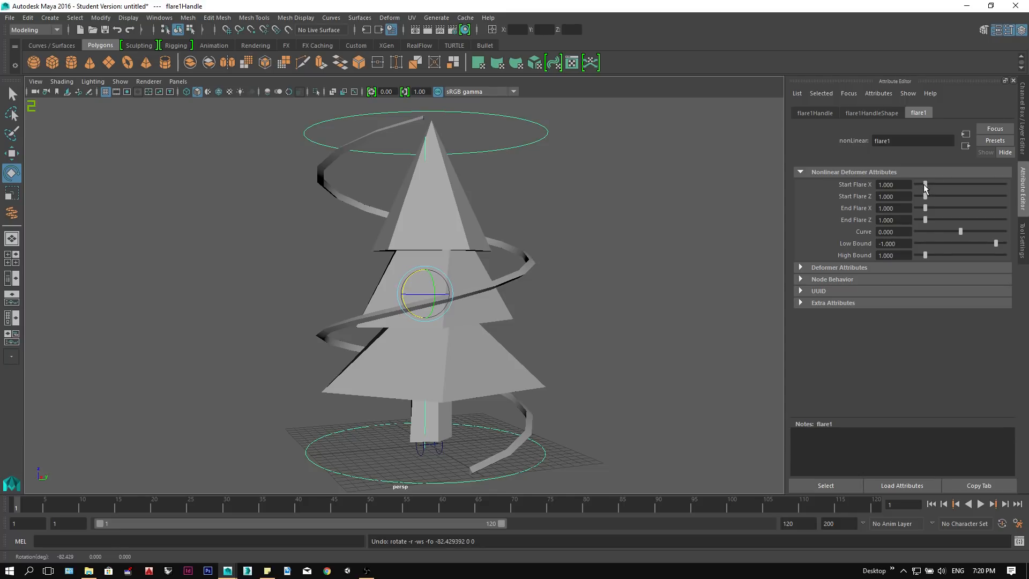
left_click_drag(925, 185, 922, 184)
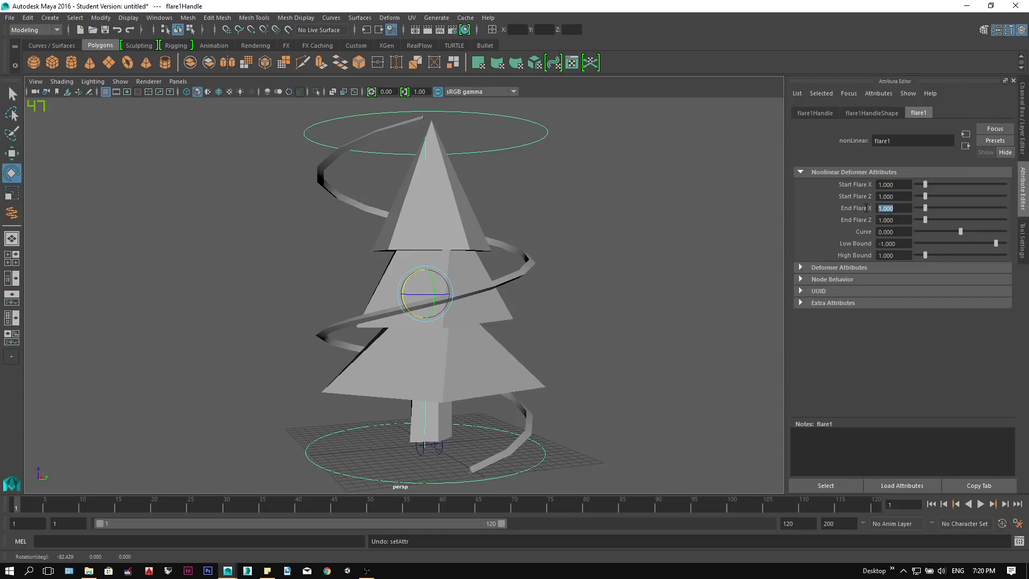
type("0.500")
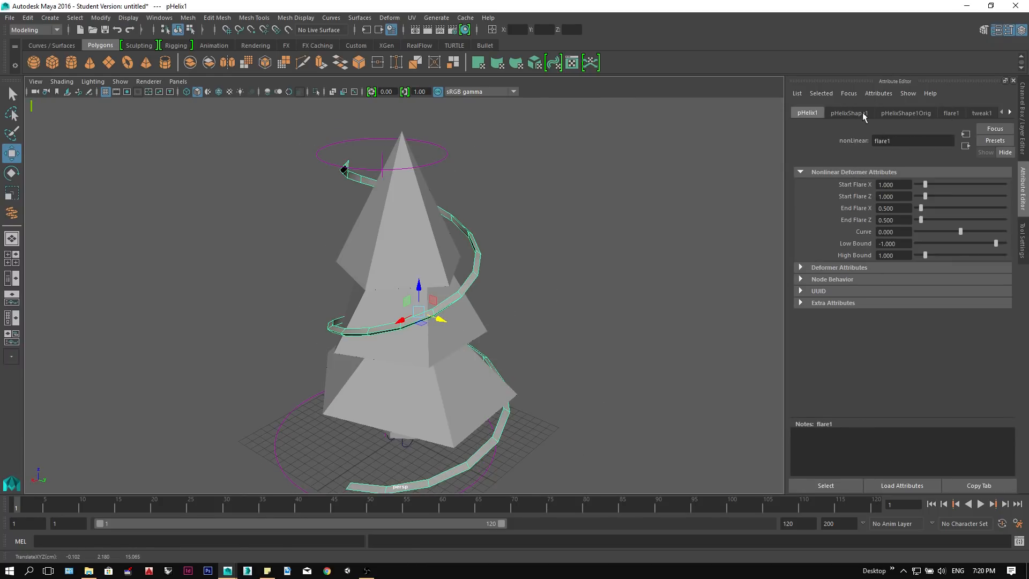
left_click(870, 112)
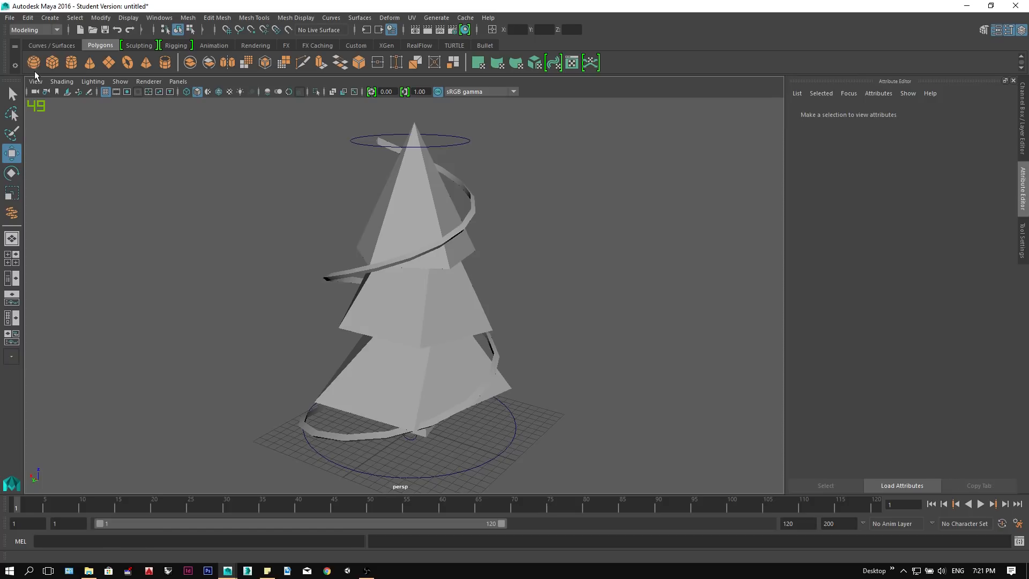
Create a polygon sphere beside the tree and triangulate it
left_click(33, 62)
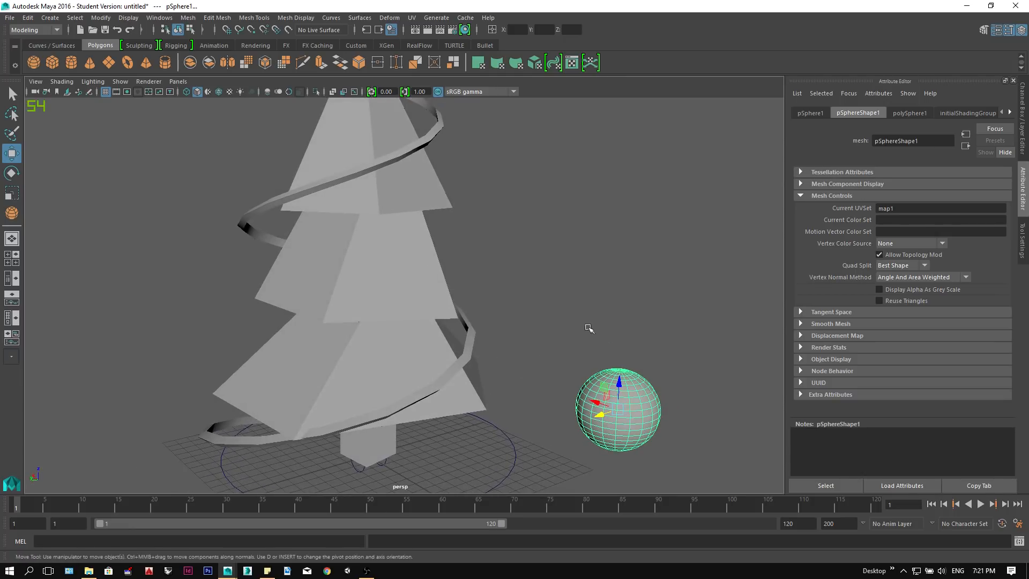
left_click(28, 17)
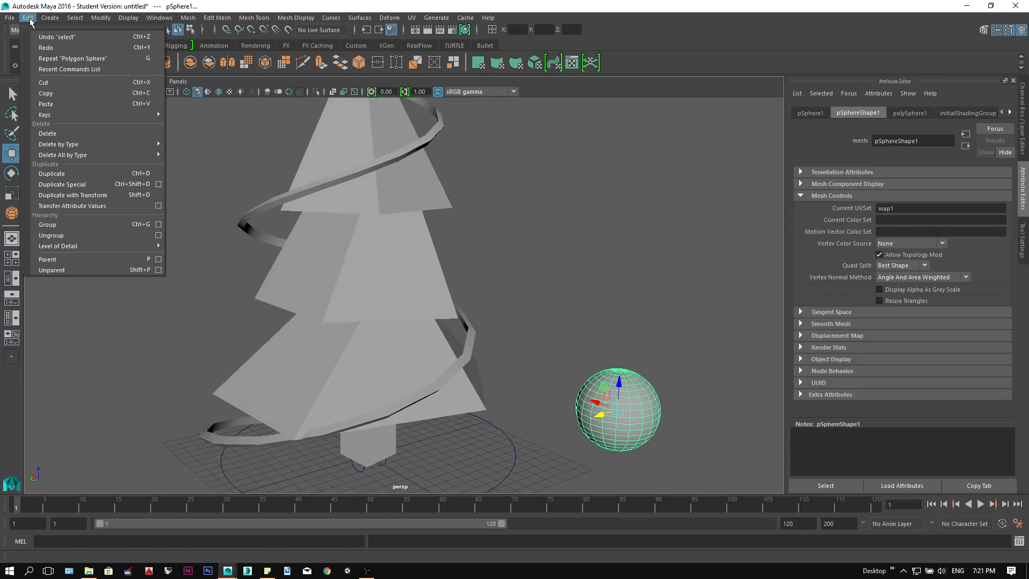
left_click(101, 18)
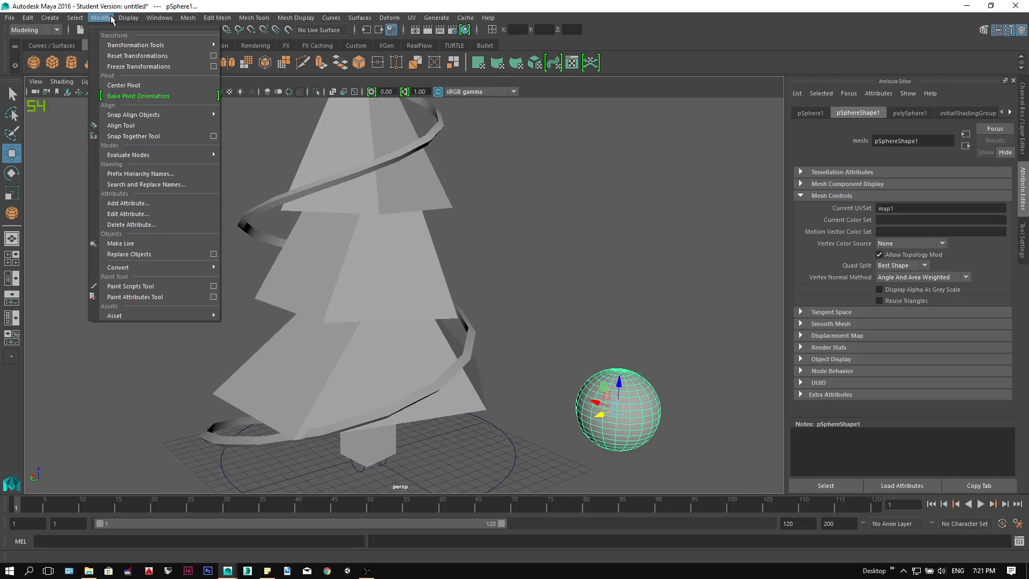
left_click(187, 18)
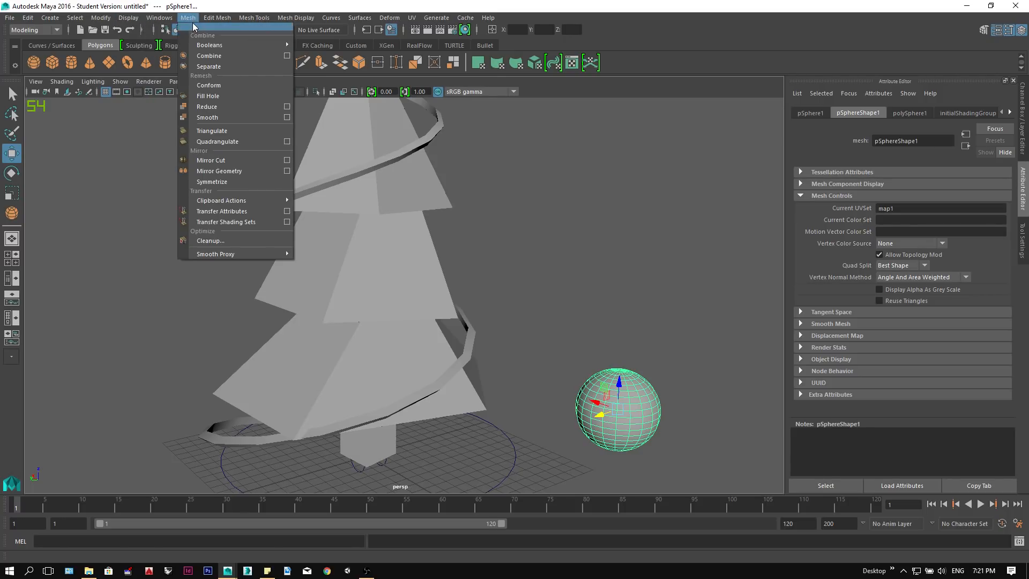
left_click(212, 130)
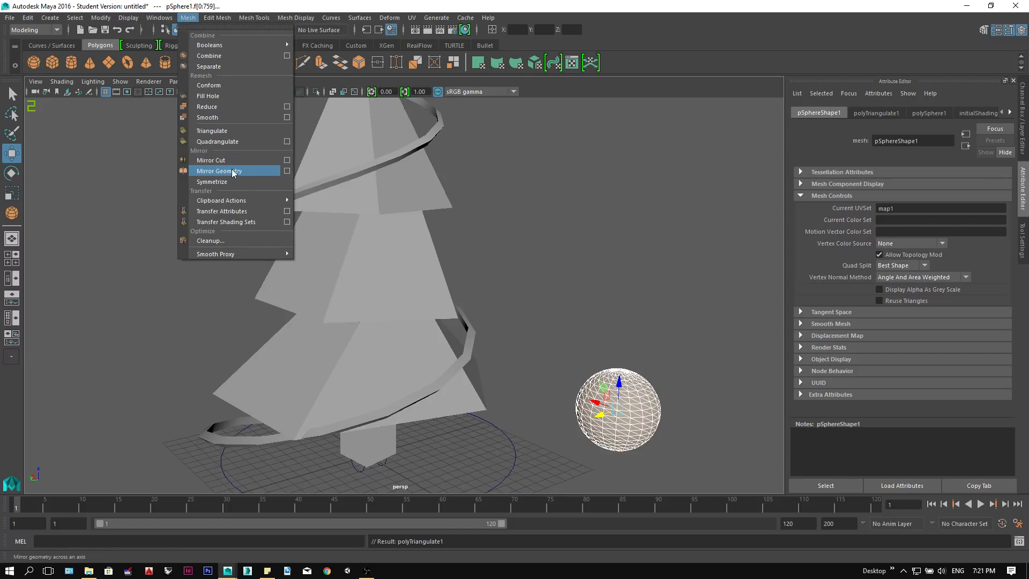
Reduce the sphere's polygon count into a faceted low-poly ornament ball
left_click(217, 17)
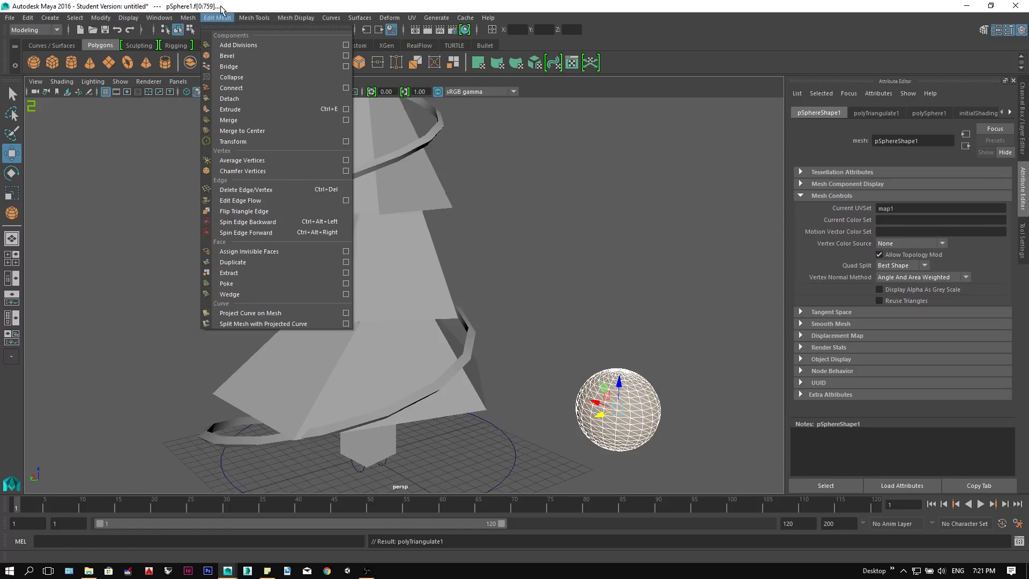
left_click(188, 17)
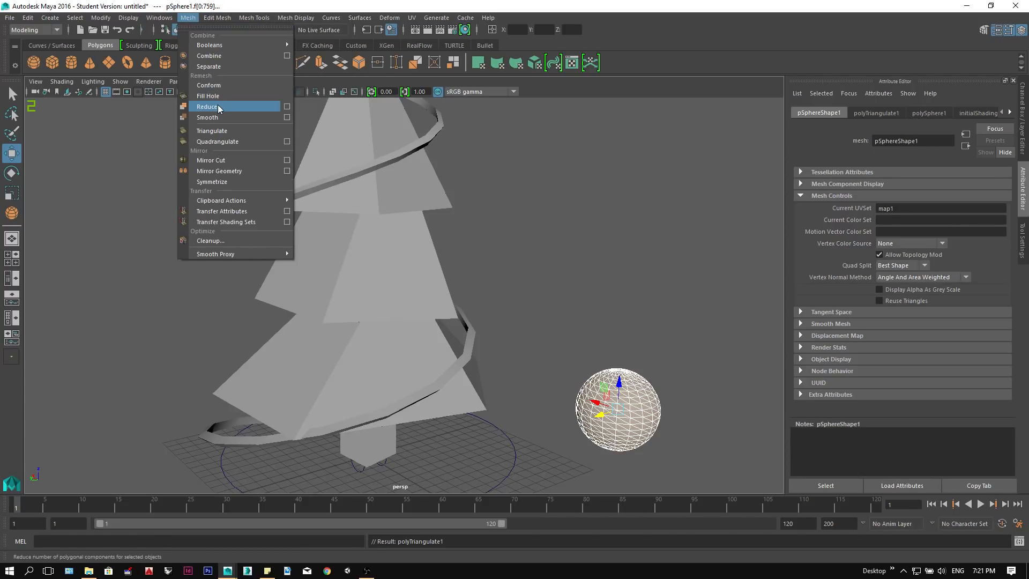
left_click(207, 106)
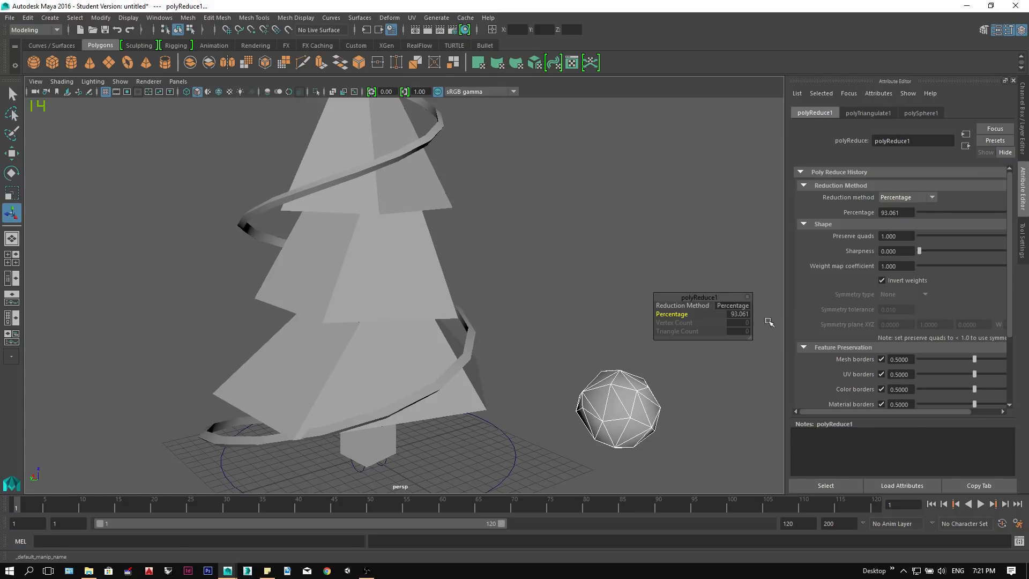
left_click(617, 407)
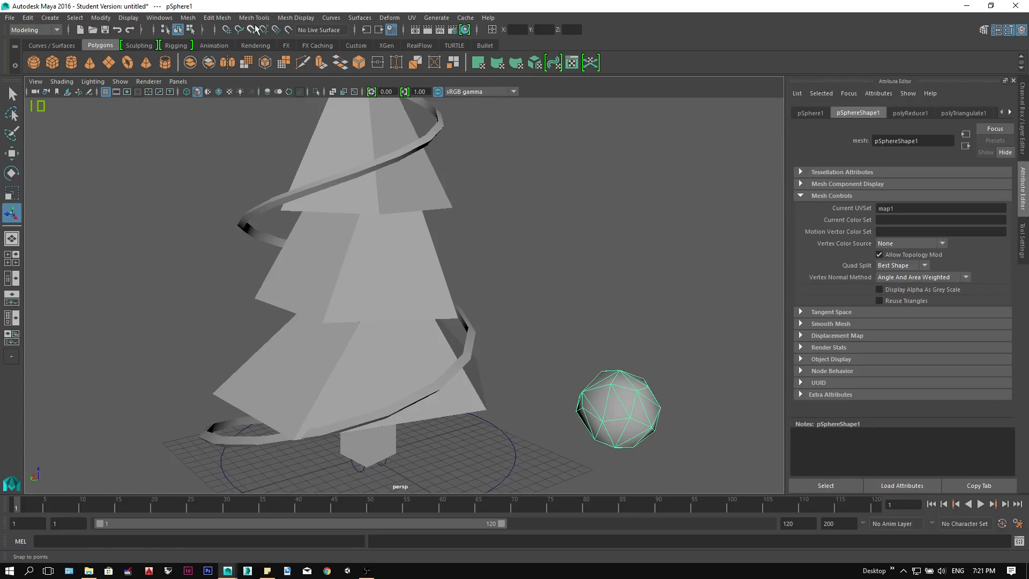
left_click(235, 218)
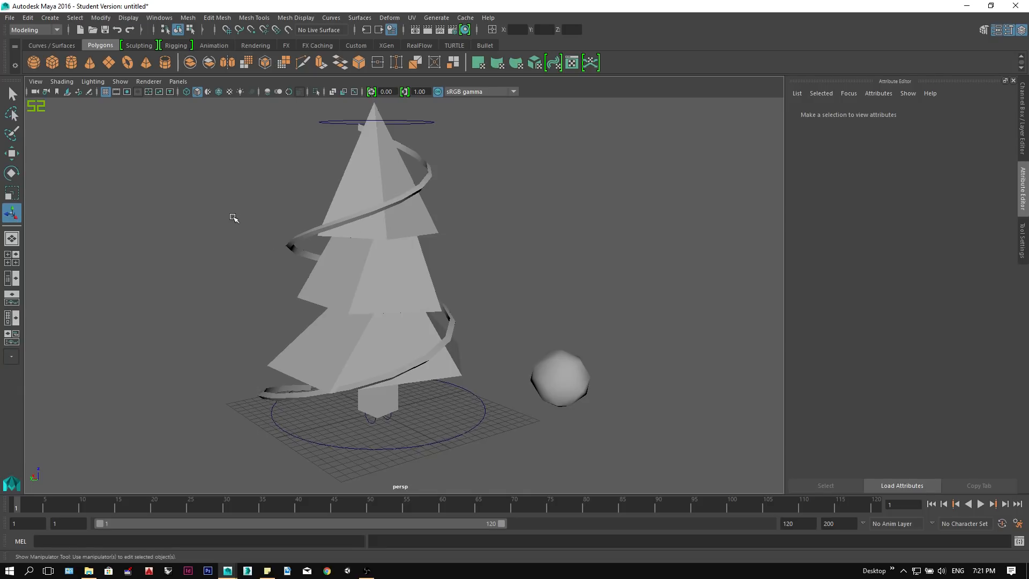
left_click(560, 379)
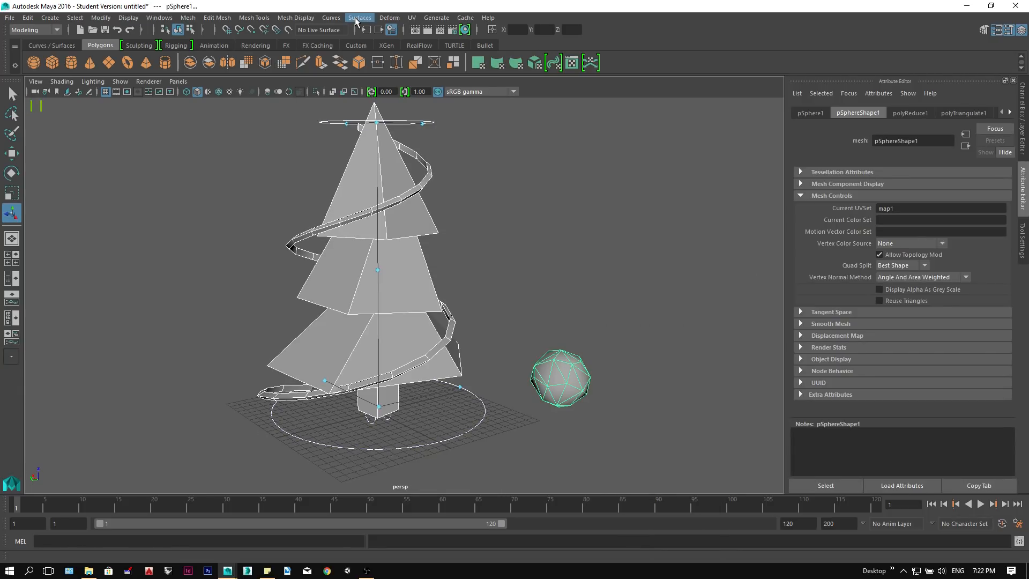
Soften the ornament's edges, then place it and a copy on the tree along the ribbon
left_click(296, 17)
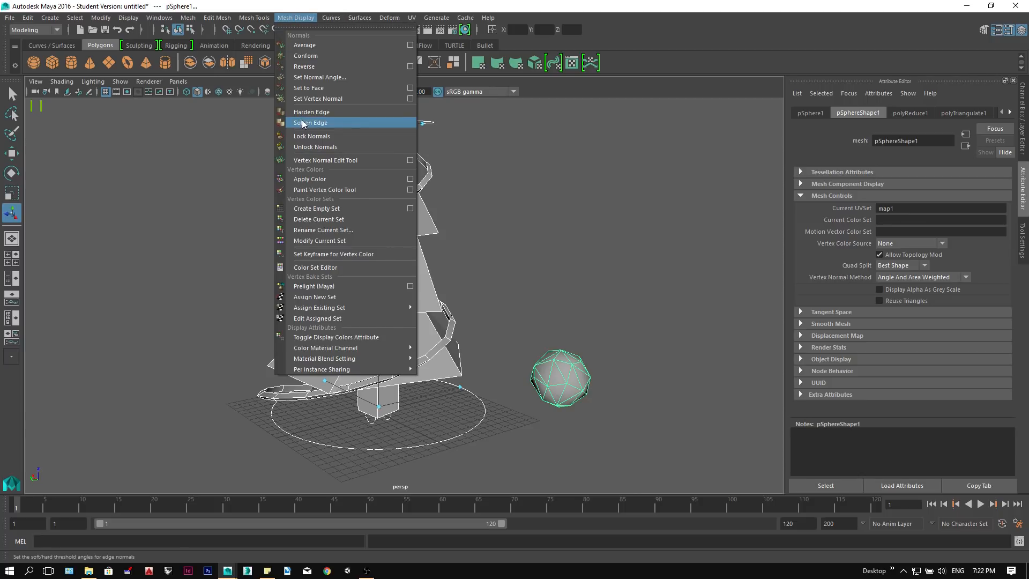
left_click(309, 122)
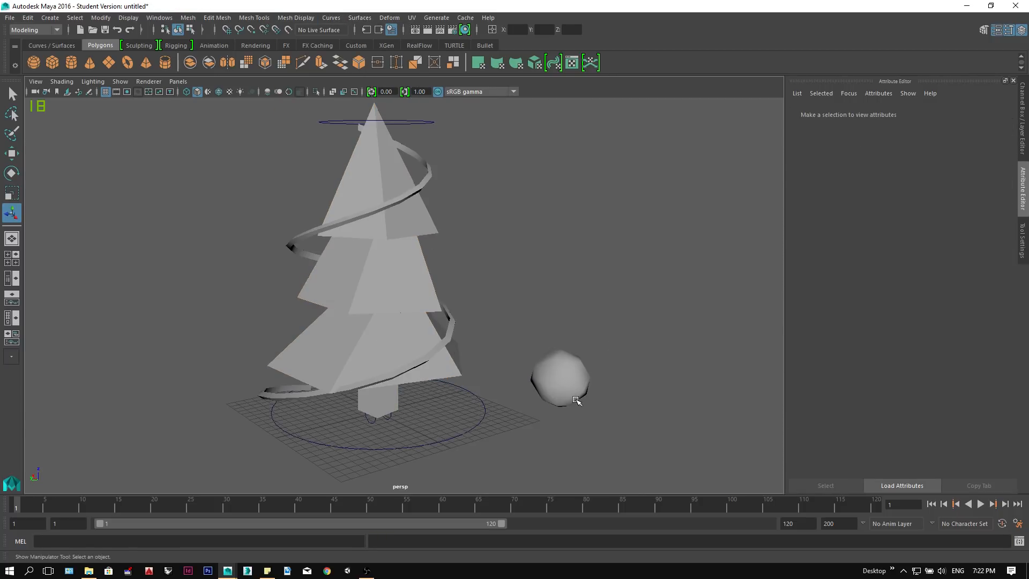
left_click(296, 18)
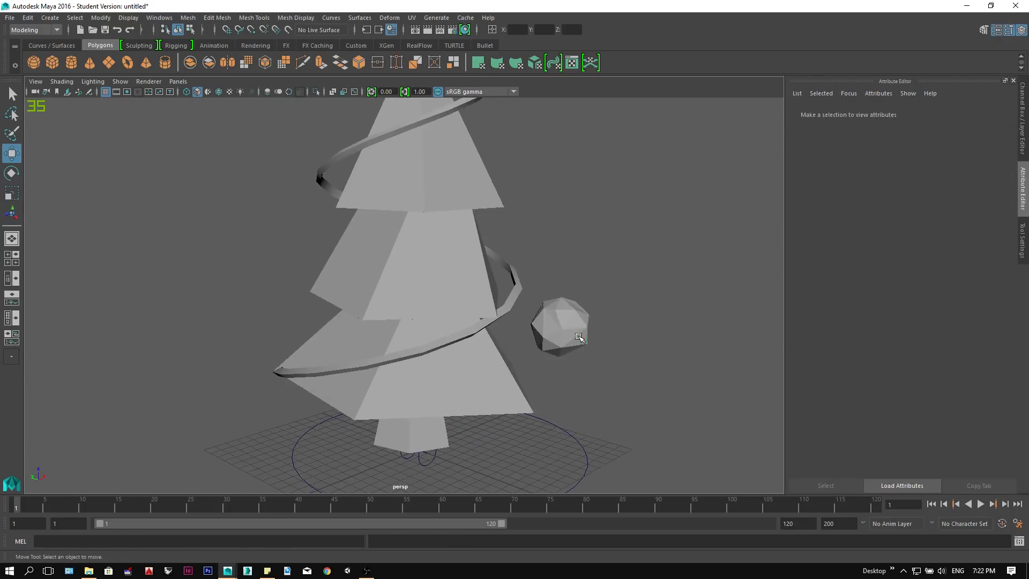
left_click_drag(578, 334, 501, 309)
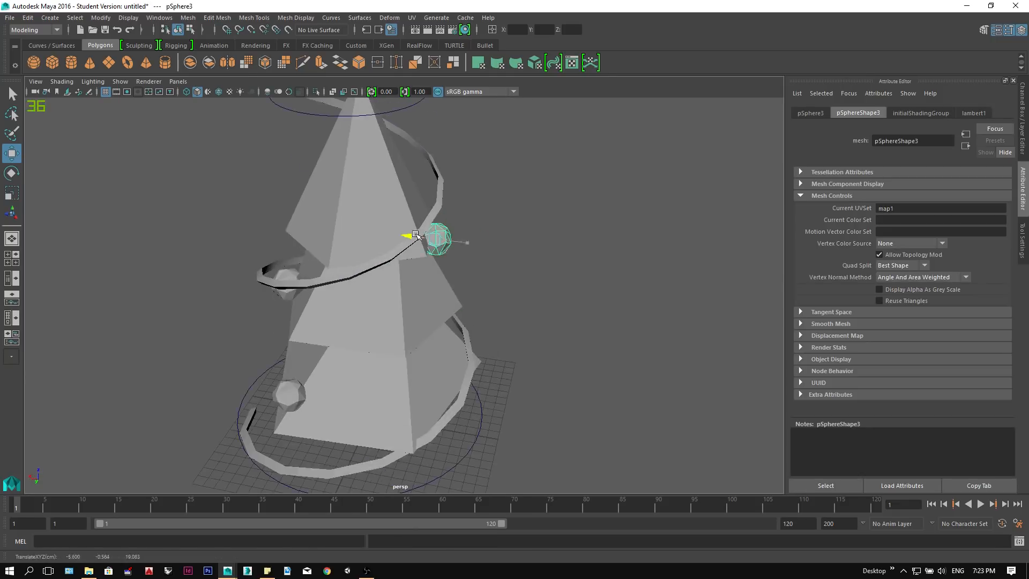
left_click_drag(437, 236, 367, 368)
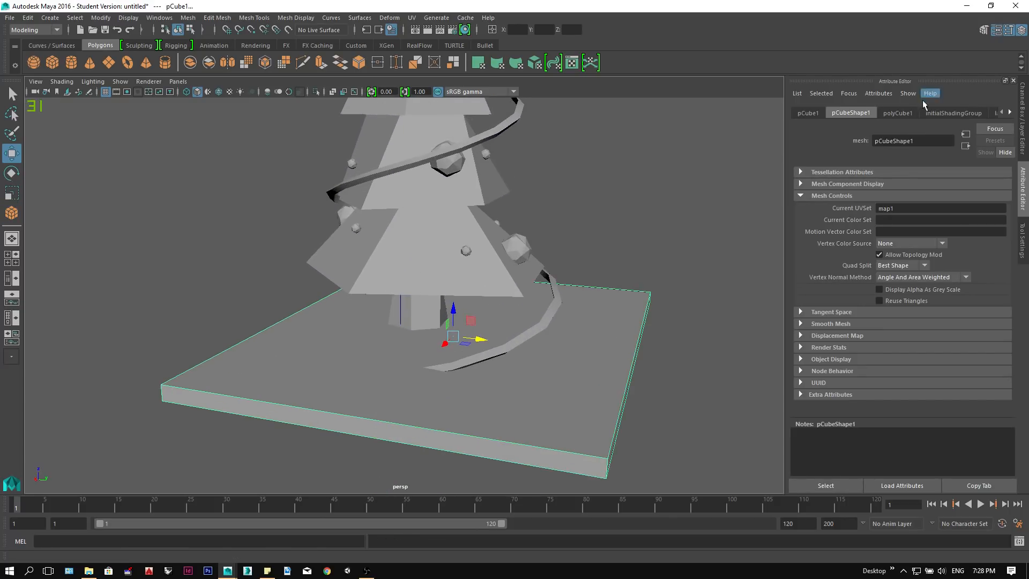
Set the base slab's Subdivisions Width and Depth to 4 in its construction settings
left_click(896, 113)
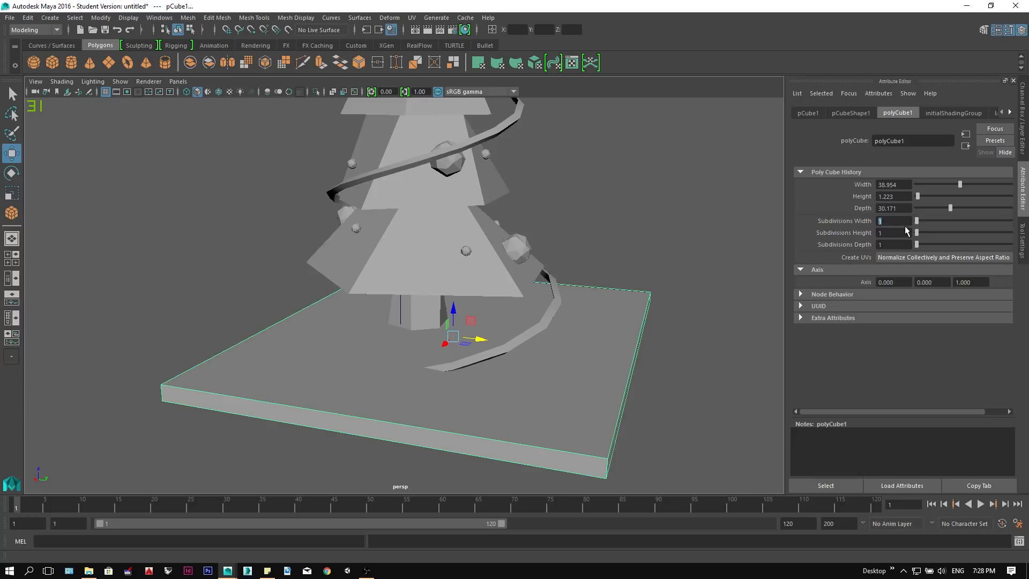
type("4")
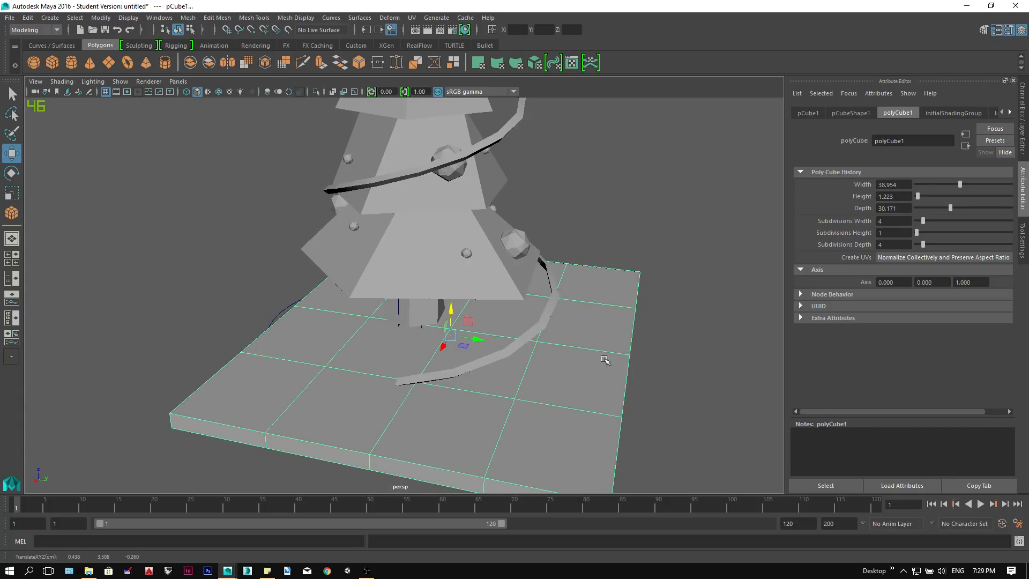
In vertex mode, pull outline vertices of the slab to roughen it into an irregular platform
right_click(606, 283)
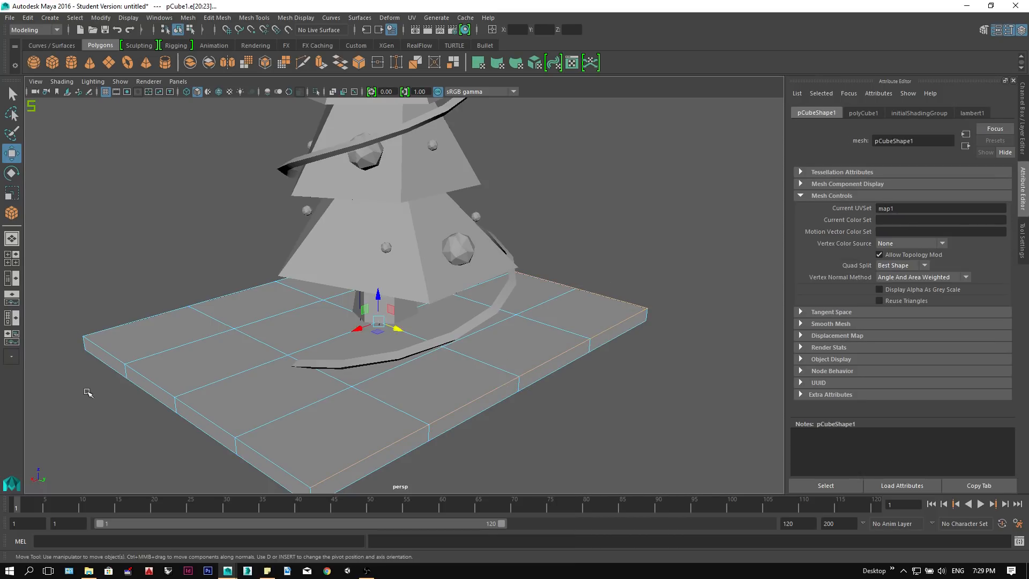
left_click(12, 192)
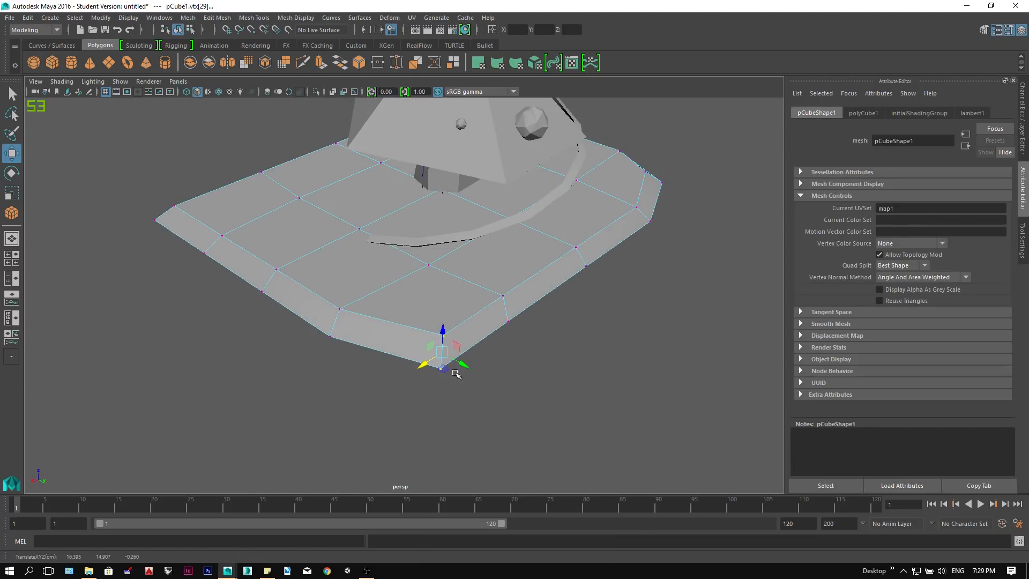
key("4")
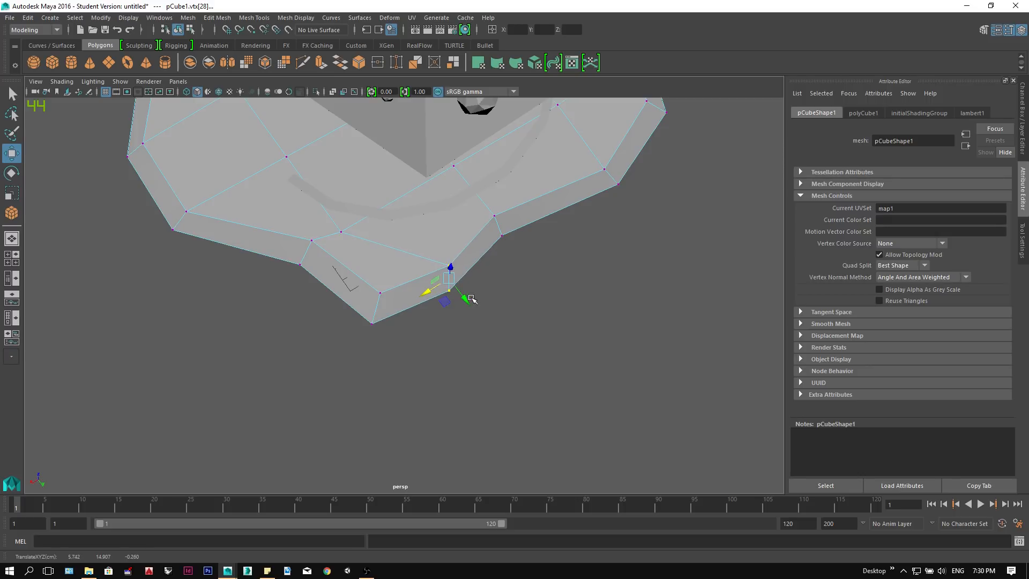
left_click_drag(449, 281, 334, 246)
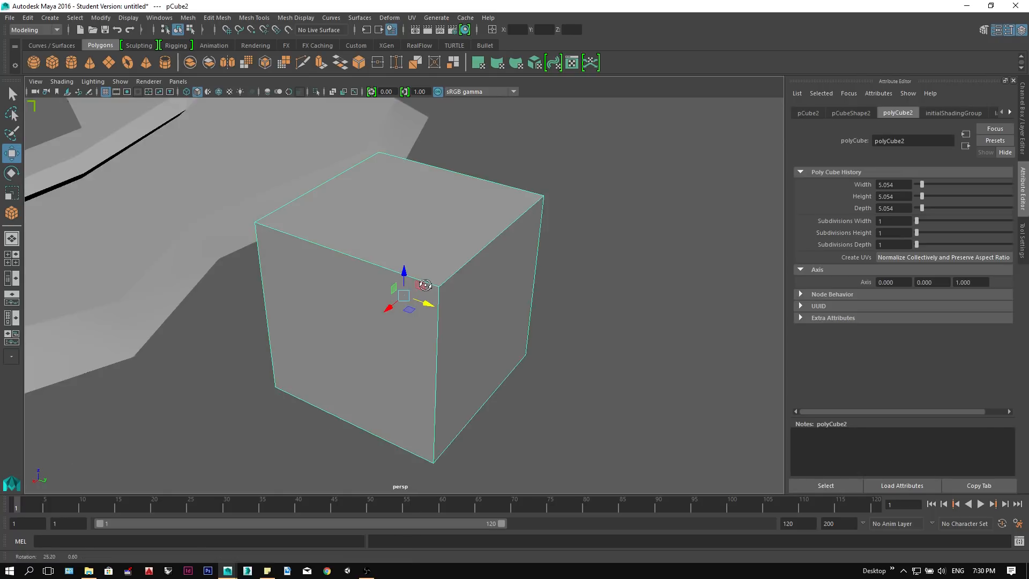
Extrude the cube's upper ring of faces outward into a wider lid band
right_click(424, 285)
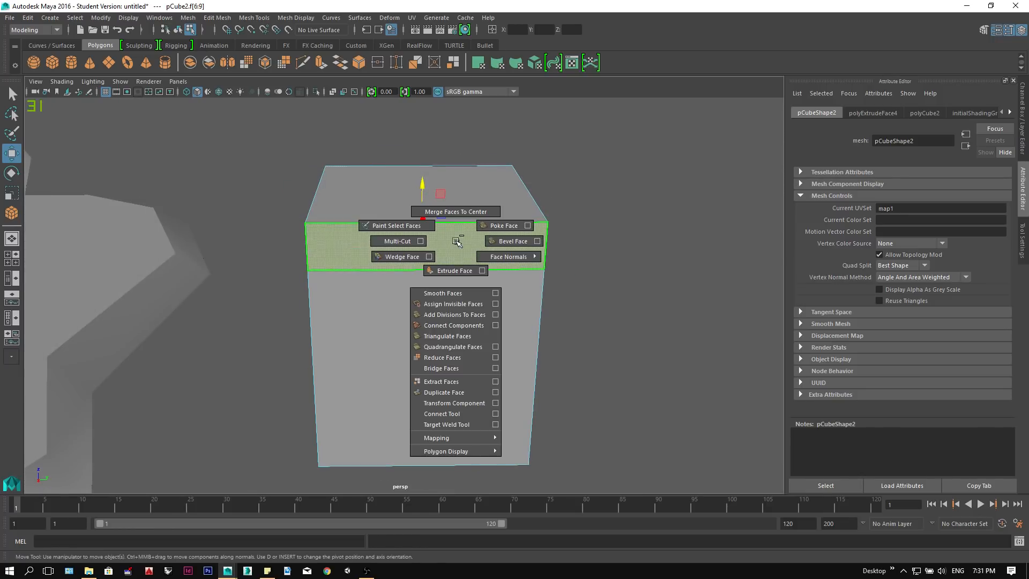
left_click(455, 270)
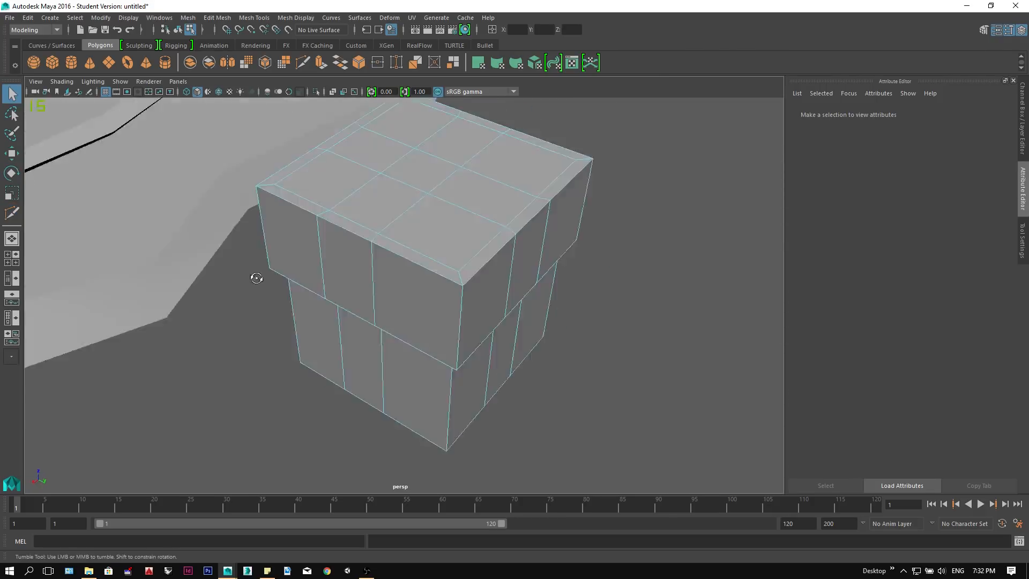
Select the cross-shaped strip of faces over the box's top, sides and underside
left_click(380, 223)
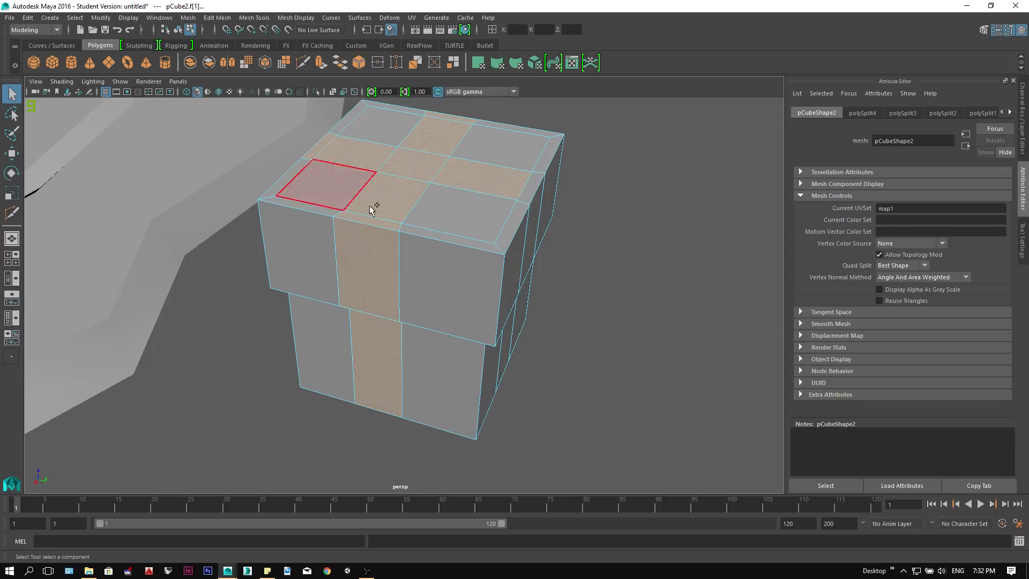
left_click_drag(370, 211, 453, 321)
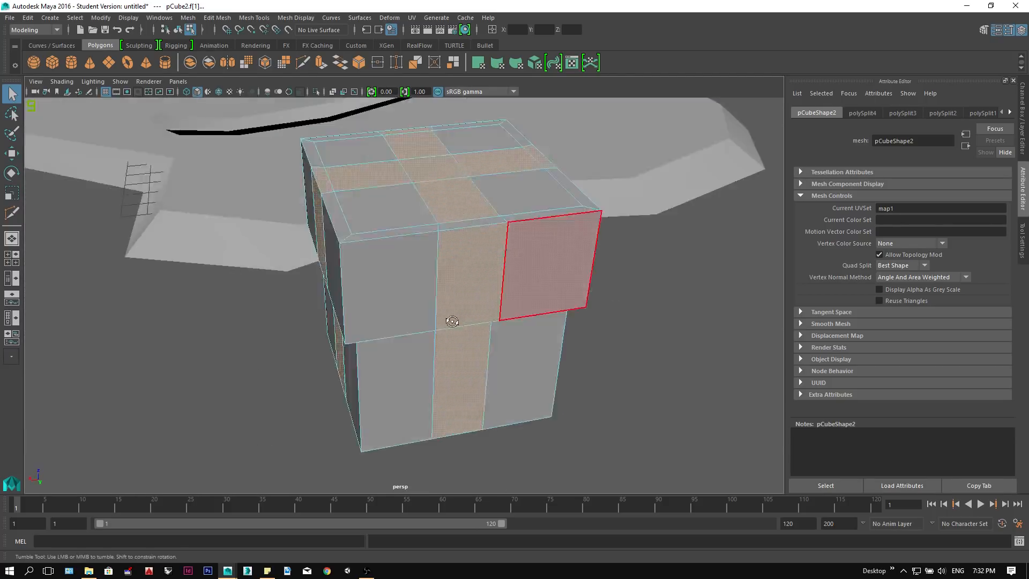
left_click_drag(451, 321, 423, 209)
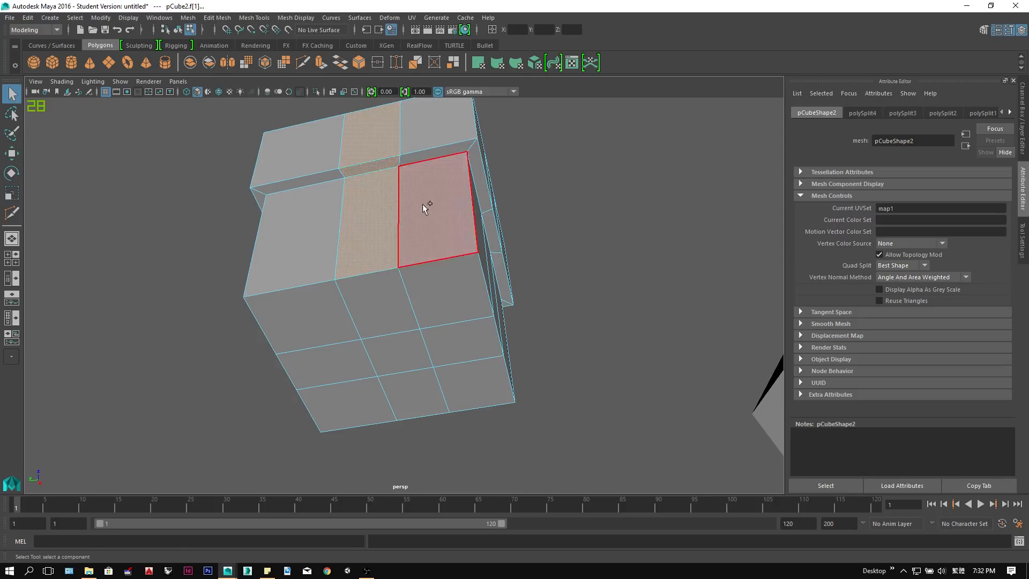
left_click_drag(423, 206, 668, 175)
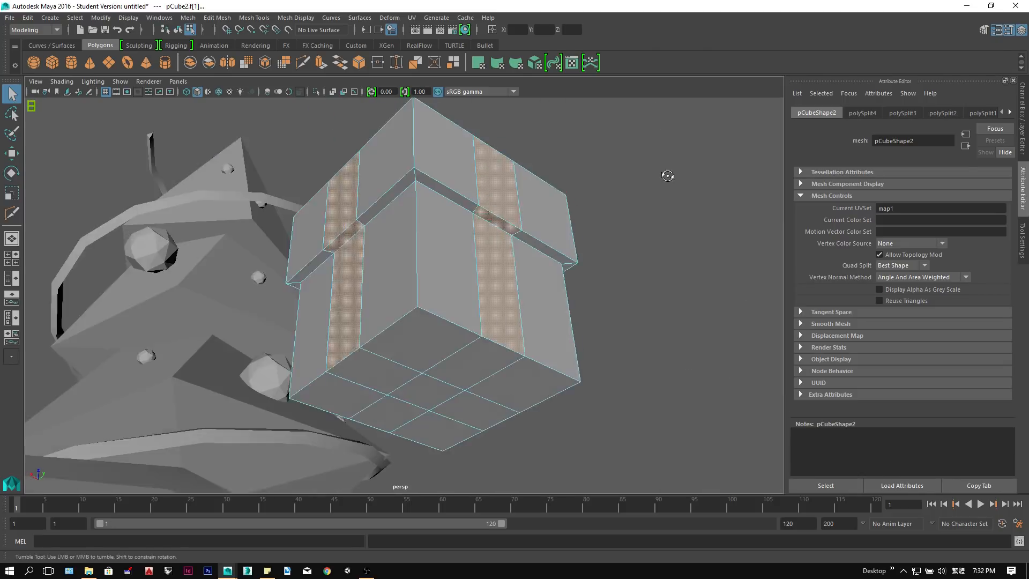
Extrude the selected strips outward into raised crossing ribbon bands
right_click(393, 262)
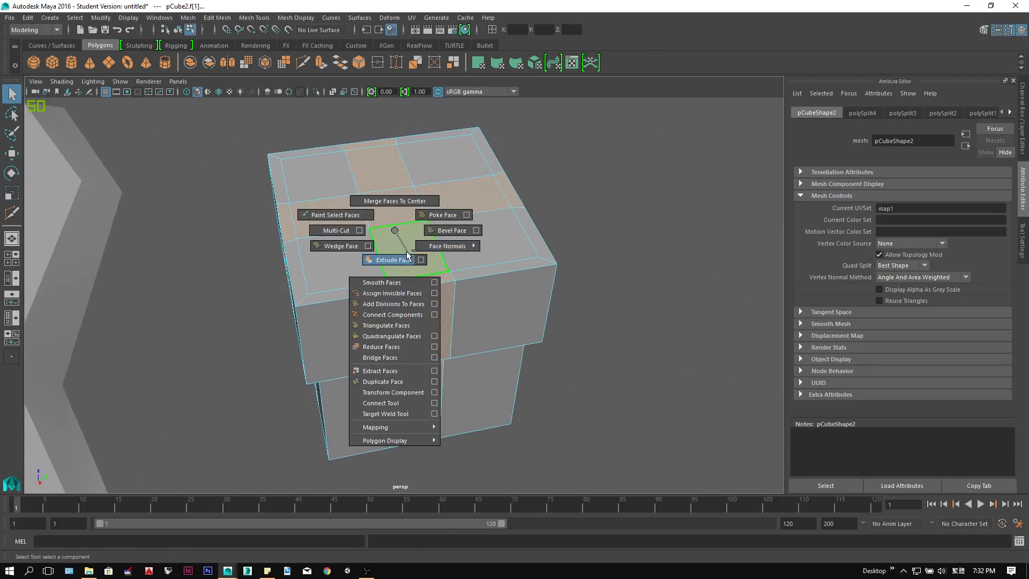
left_click(390, 259)
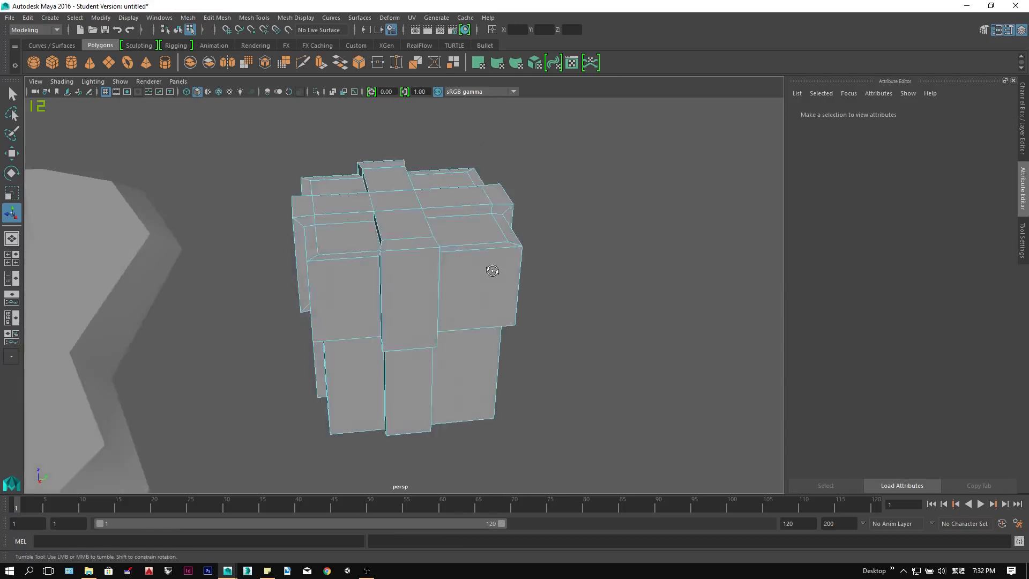
right_click(492, 270)
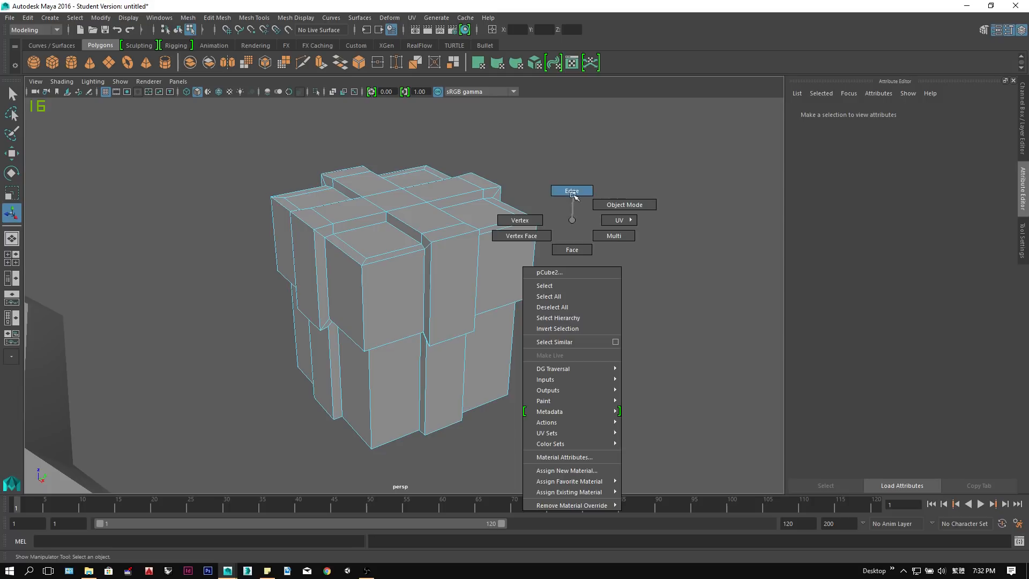
In edge mode, extrude a top ribbon edge repeatedly into a rising band for the first bow loop
left_click(570, 191)
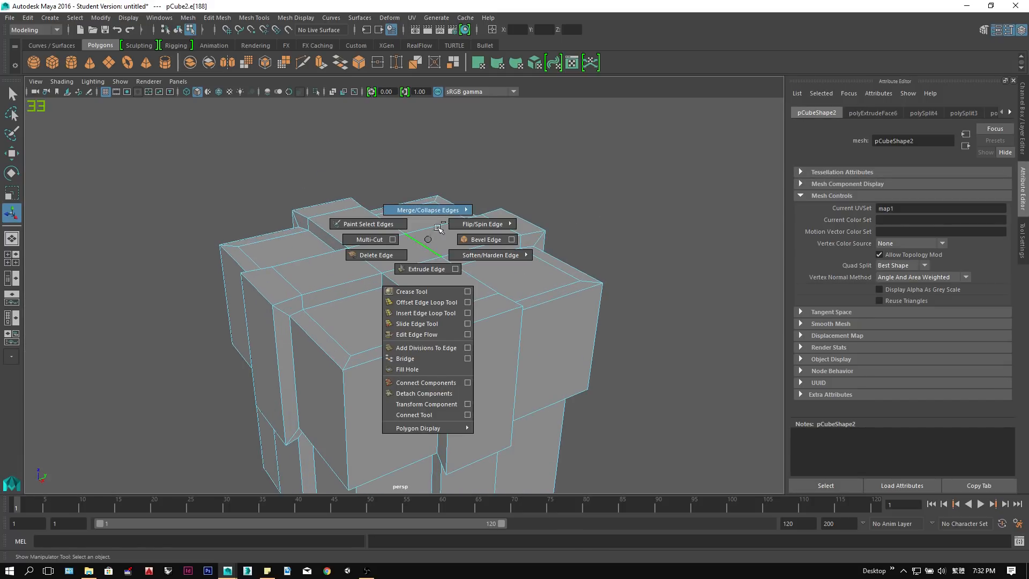
left_click(425, 267)
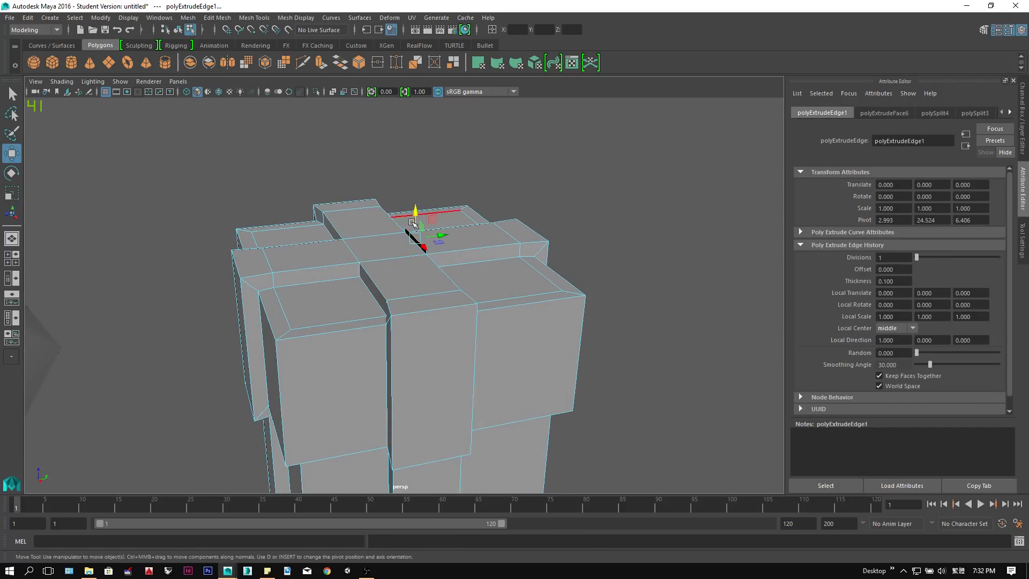
left_click_drag(417, 226, 473, 161)
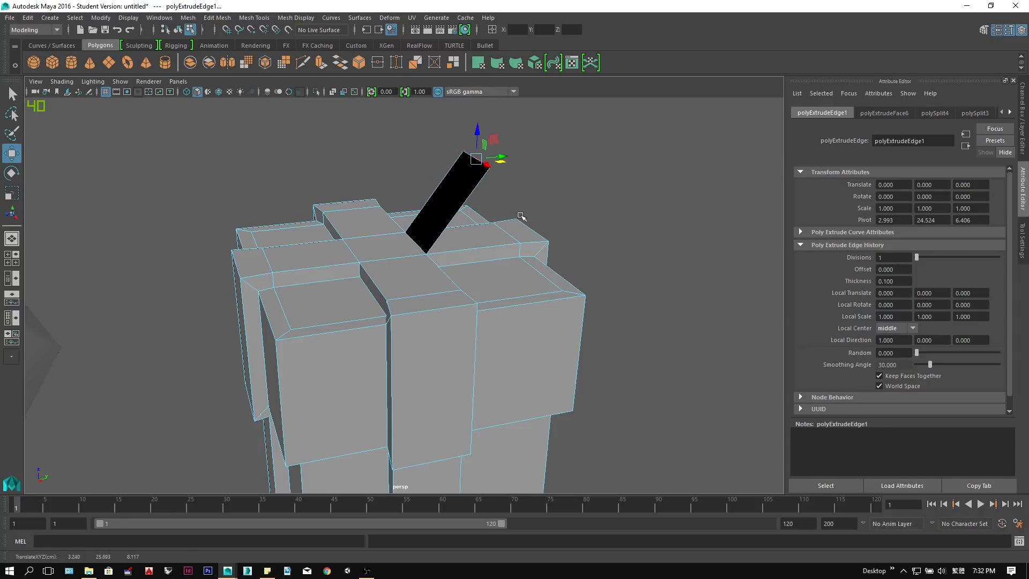
right_click(478, 167)
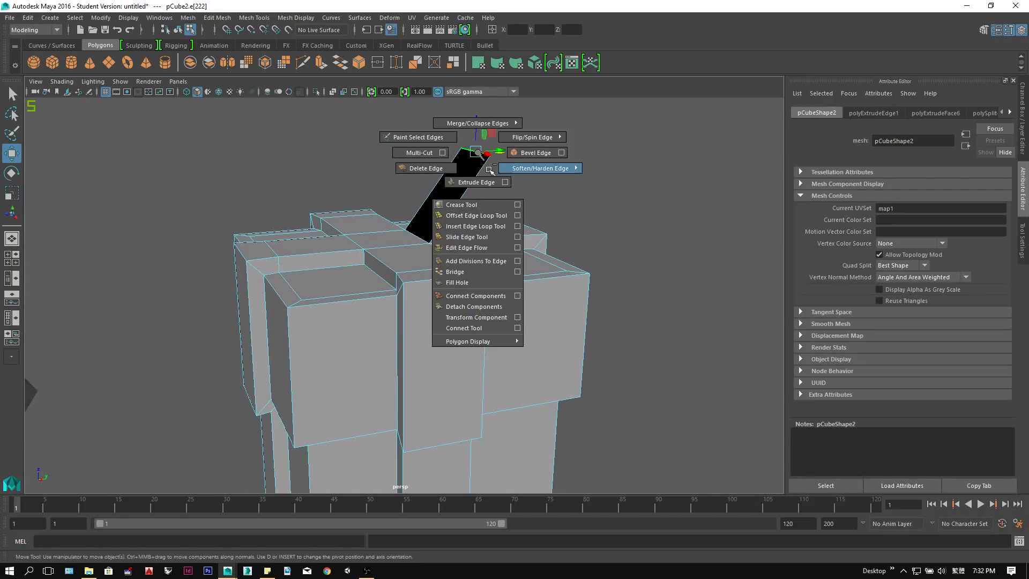
left_click(474, 182)
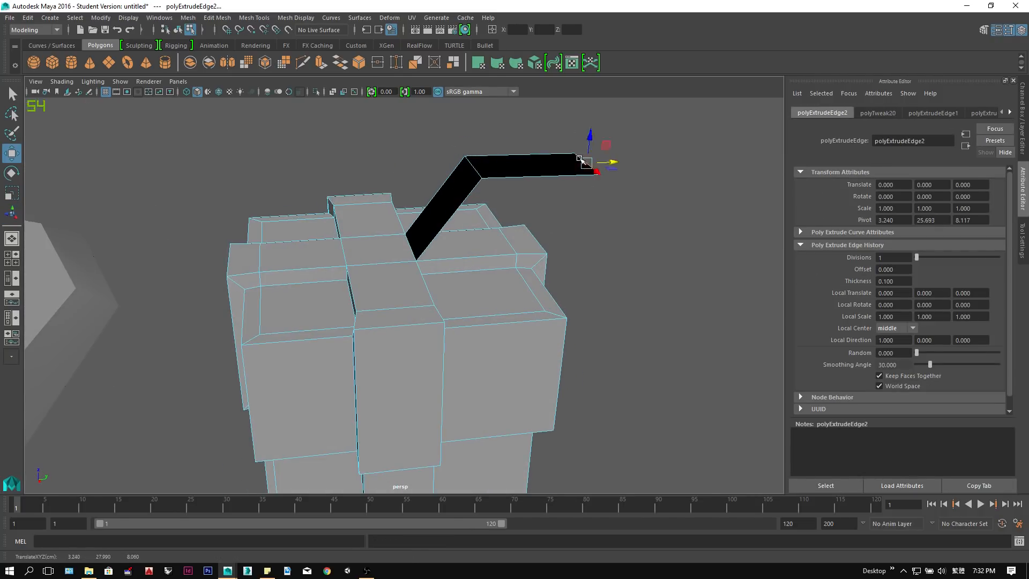
right_click(606, 177)
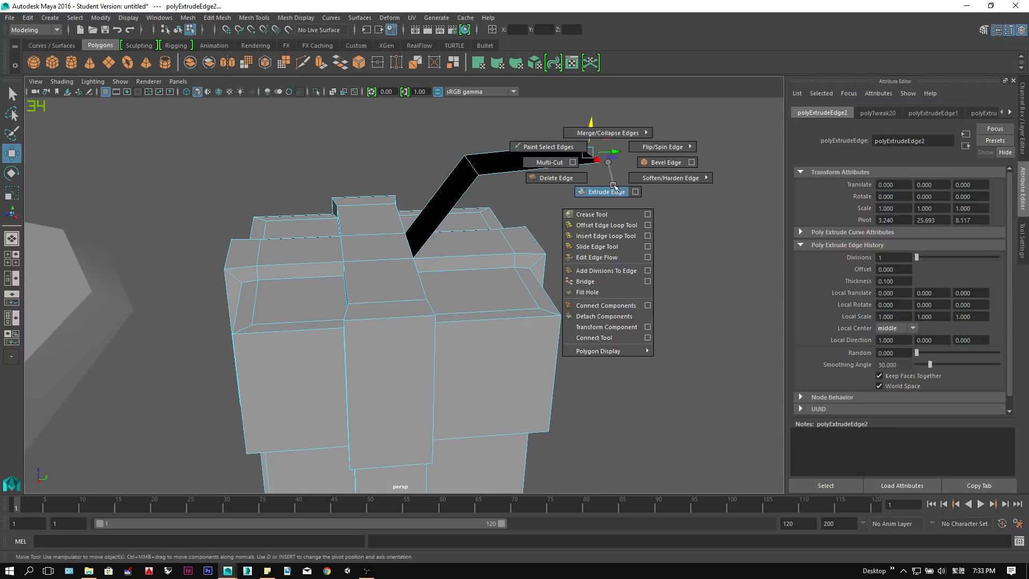
left_click(603, 190)
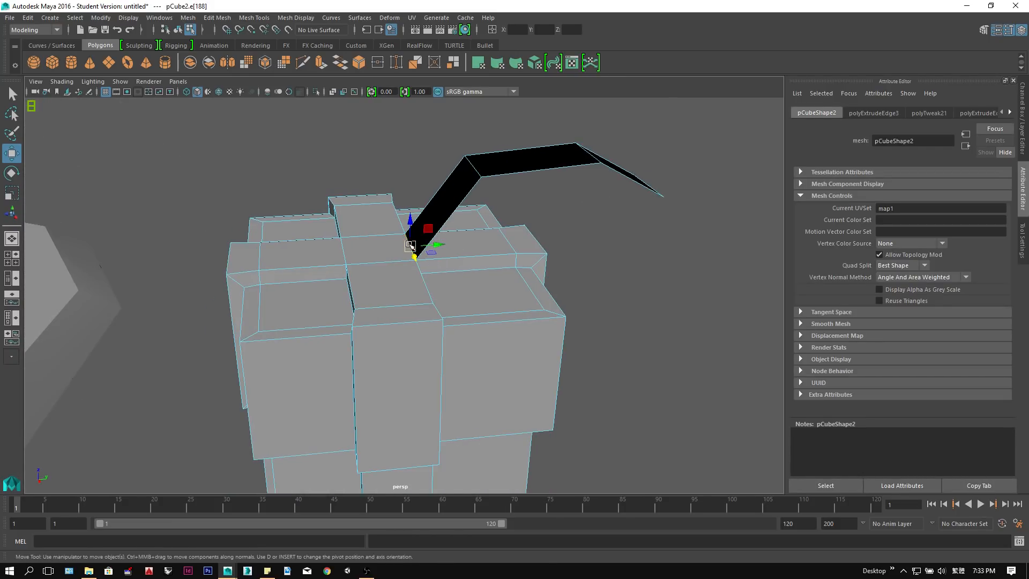
Bend the band's end back to close the loop and start extruding the second bow loop
right_click(414, 246)
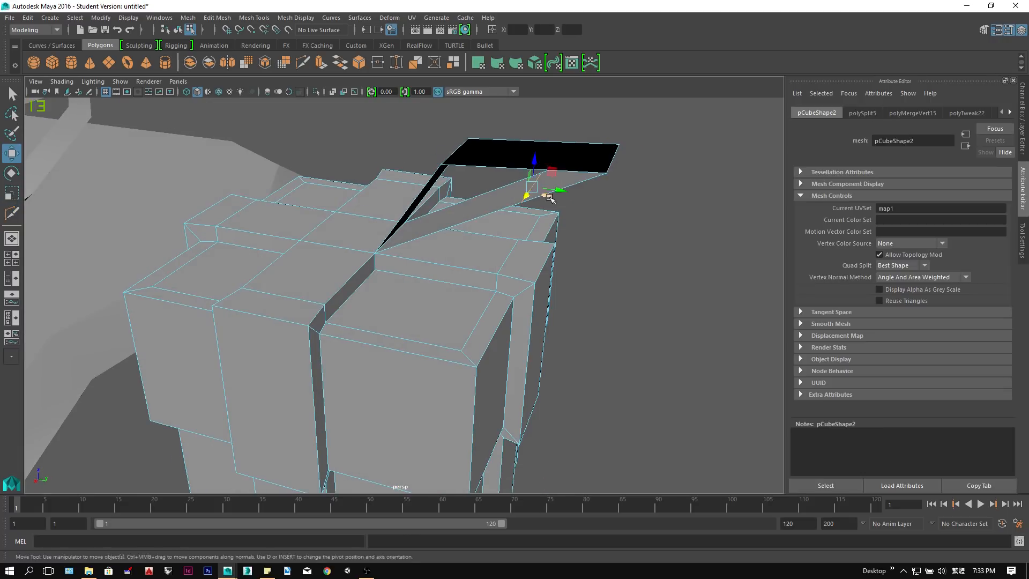
left_click_drag(393, 263, 296, 249)
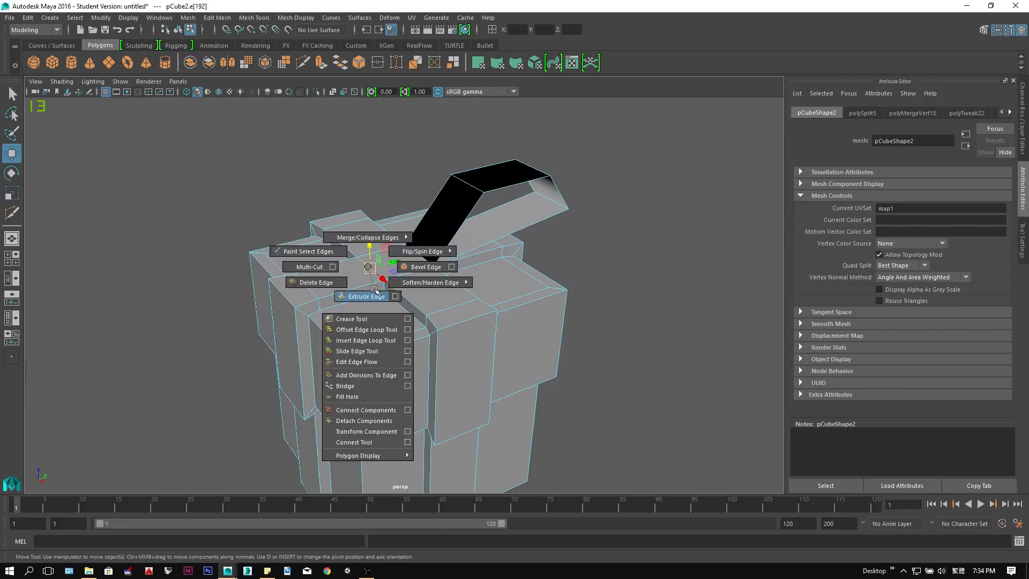
left_click(365, 296)
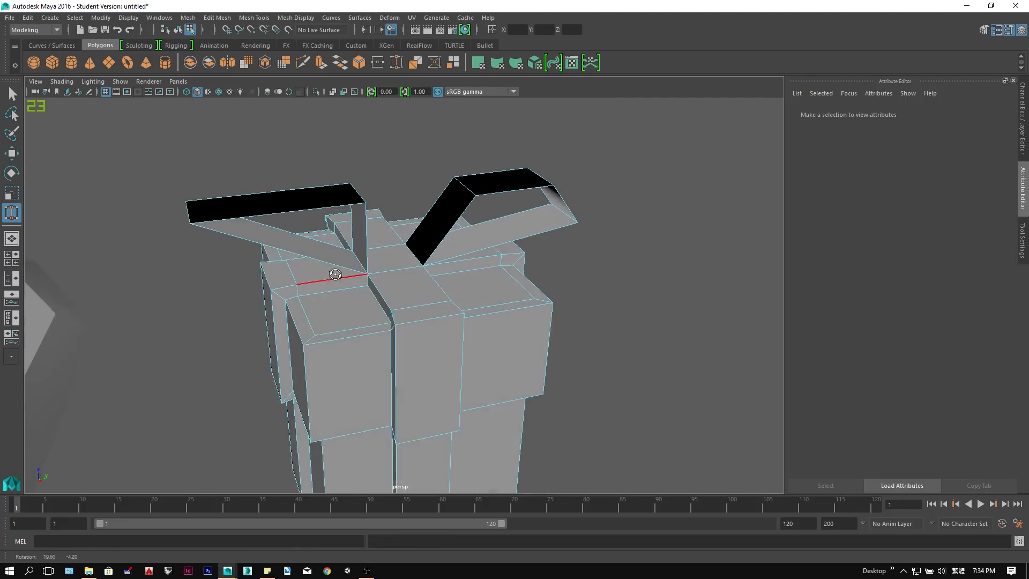
Duplicate the present, rotate the copy and move it beside the tree base
left_click_drag(334, 273, 335, 198)
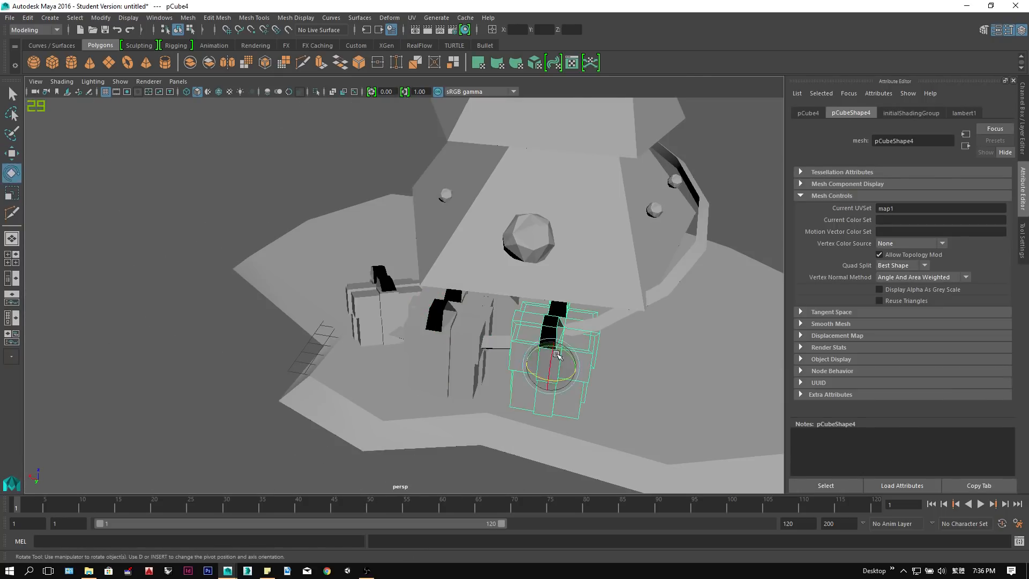
left_click_drag(558, 354, 378, 438)
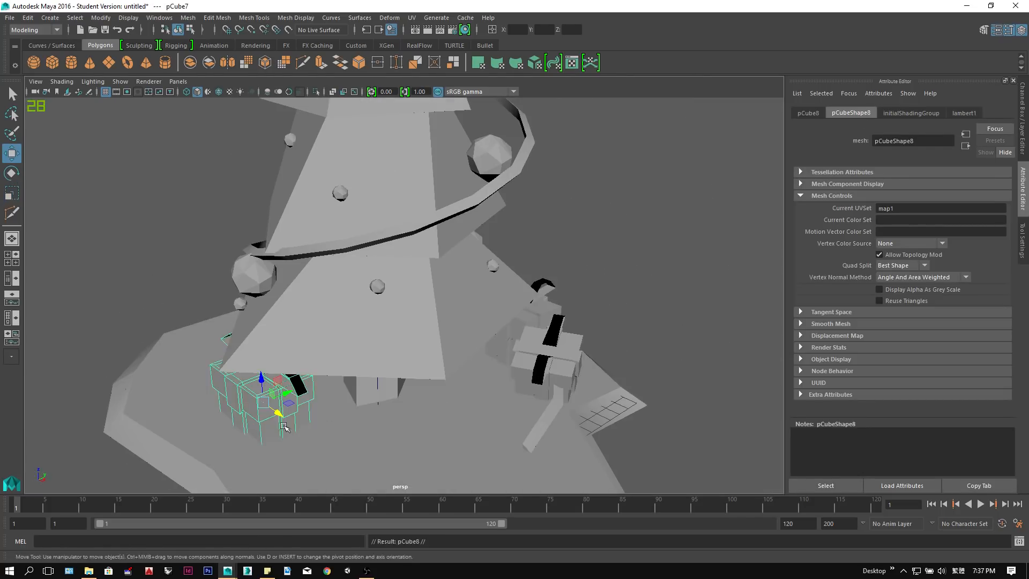
left_click_drag(263, 390, 374, 400)
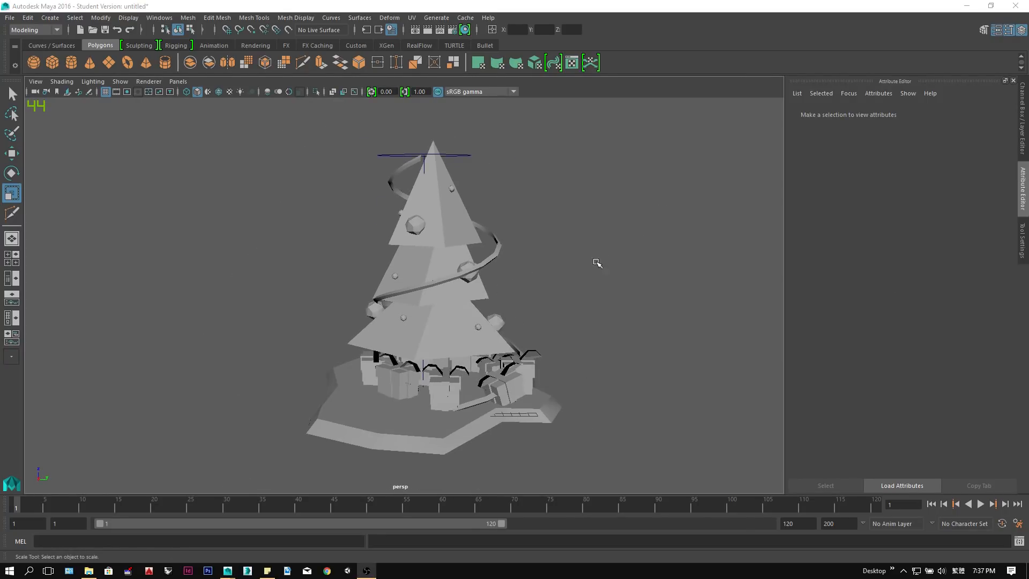
mouse_move(62, 81)
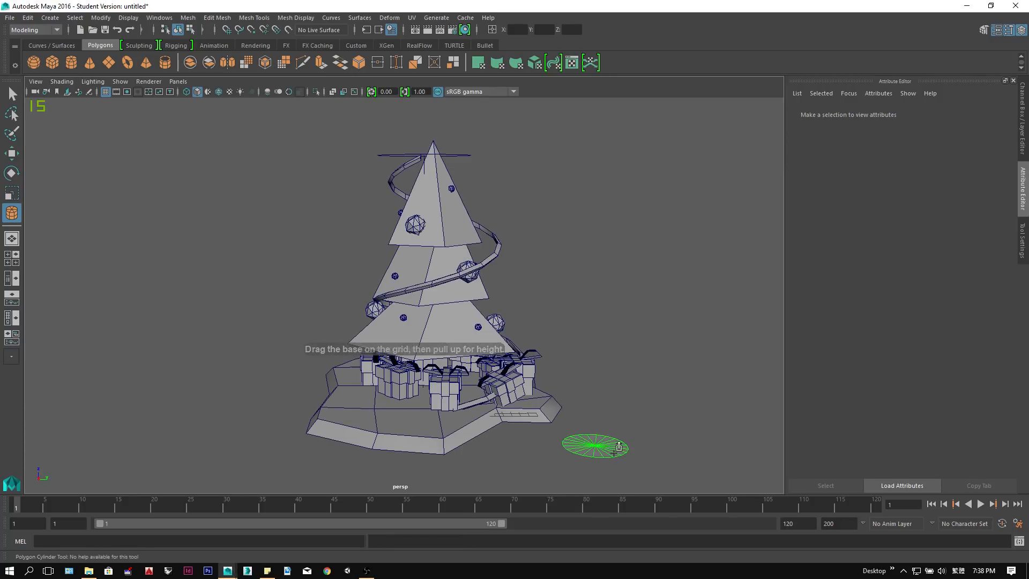
Draw a squat polygon cylinder and set its Subdivisions Axis to 10, viewed in wireframe
left_click_drag(596, 447, 620, 420)
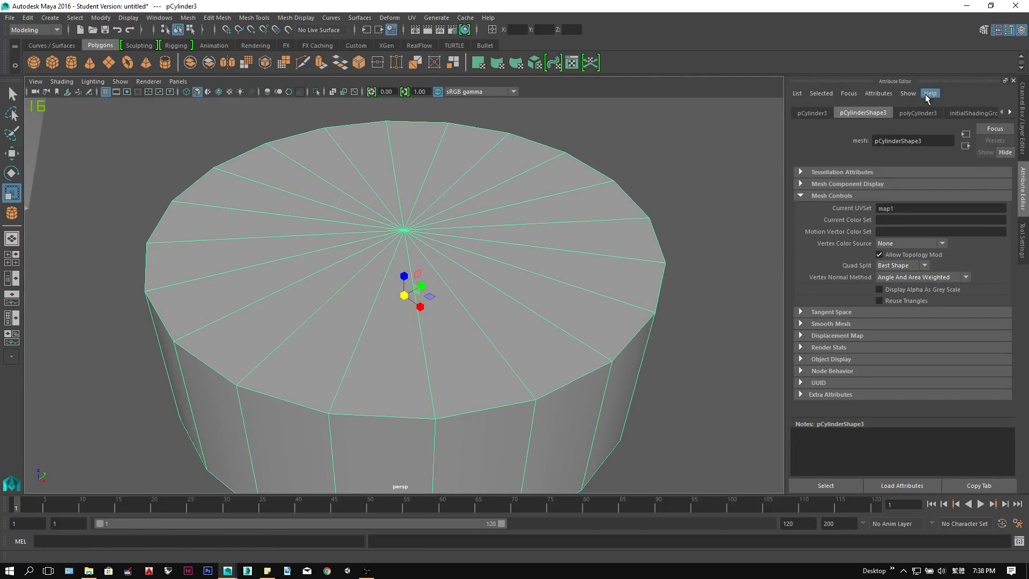
left_click(811, 113)
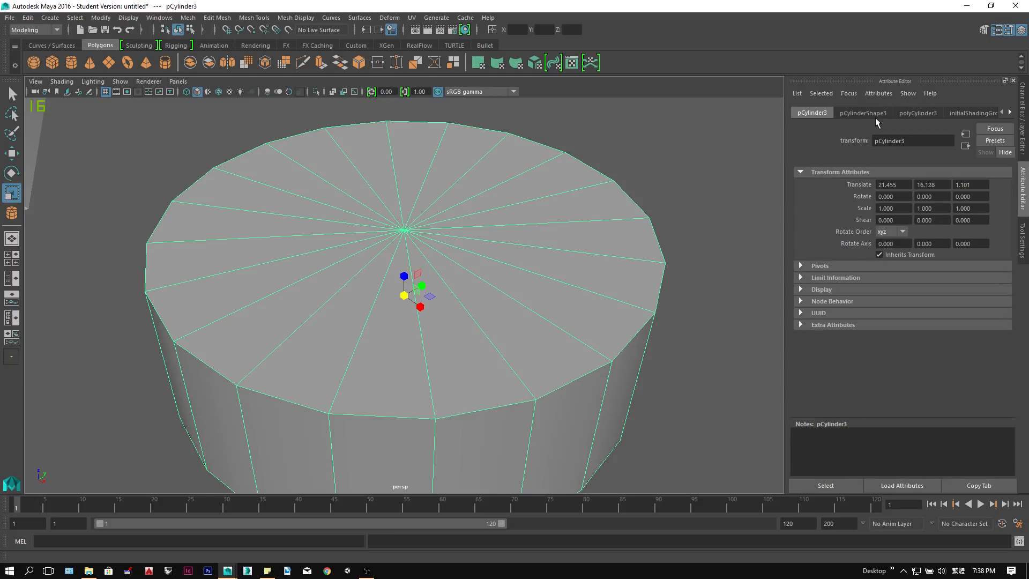
left_click(917, 112)
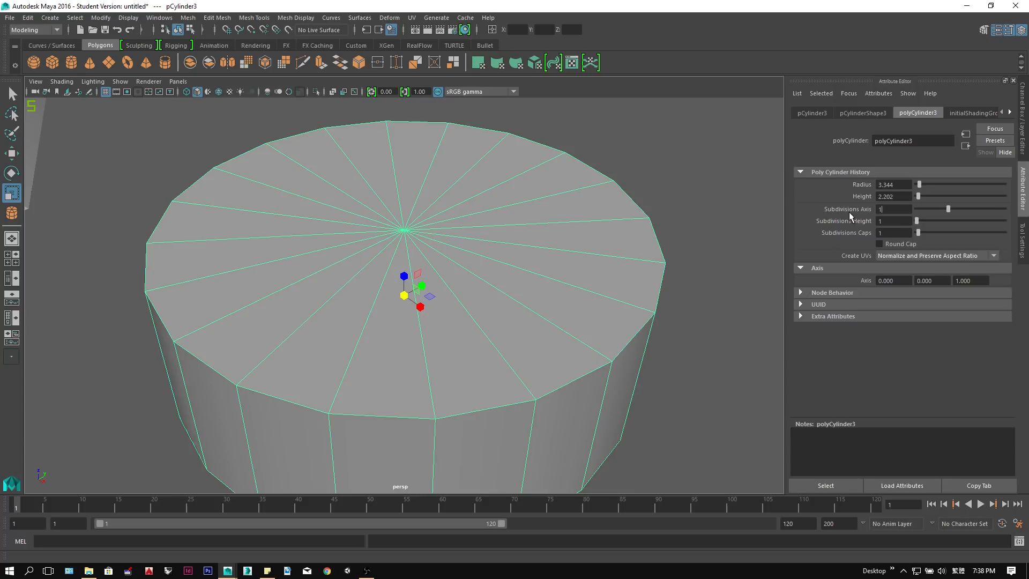
type("10")
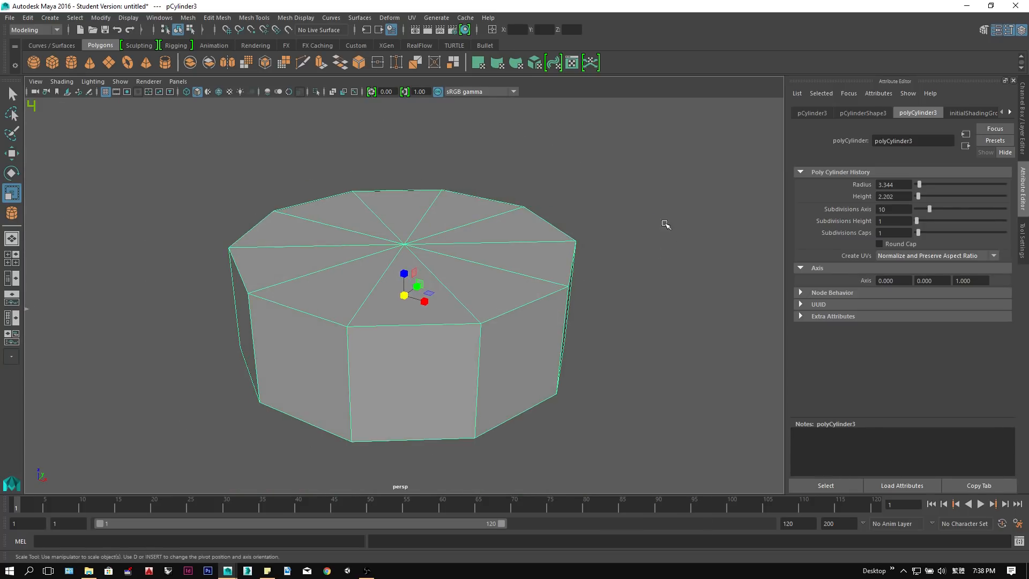
key("4")
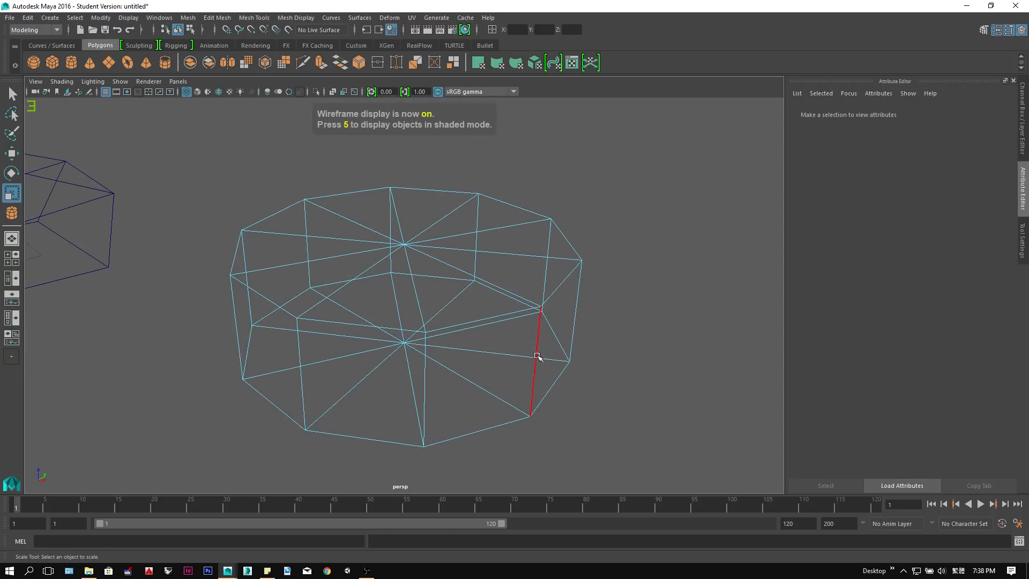
left_click(534, 362)
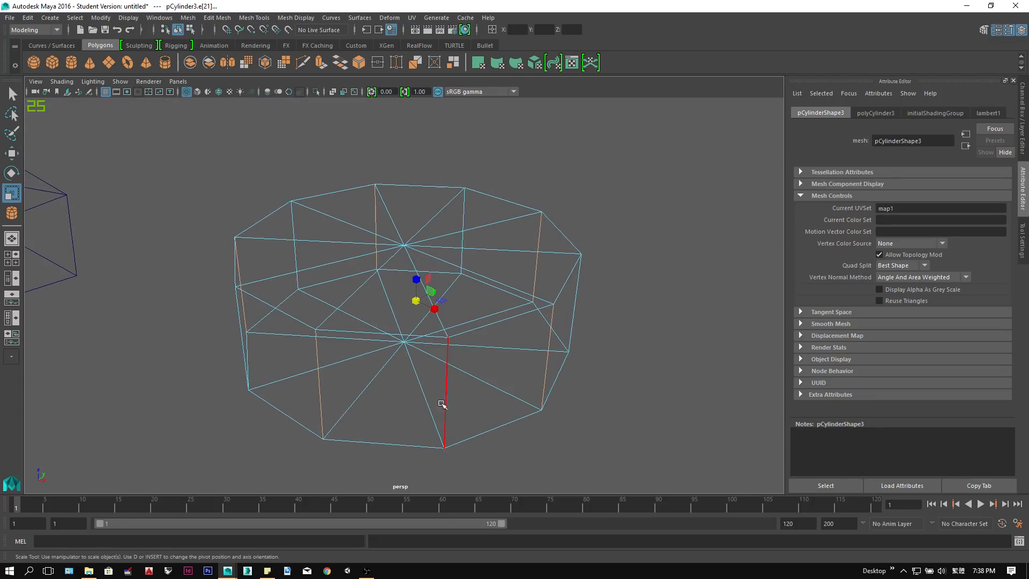
left_click_drag(442, 404, 351, 424)
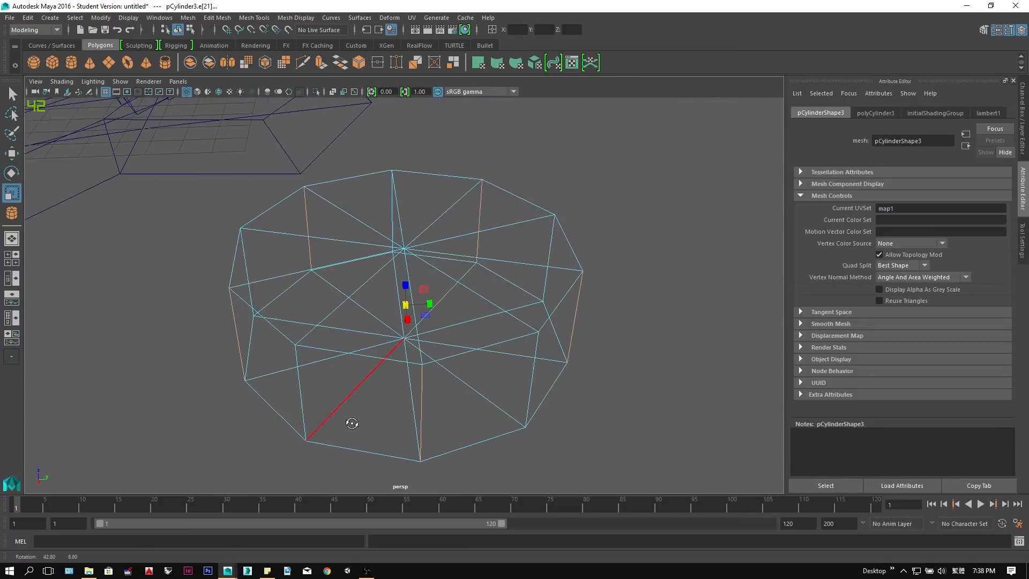
key("5")
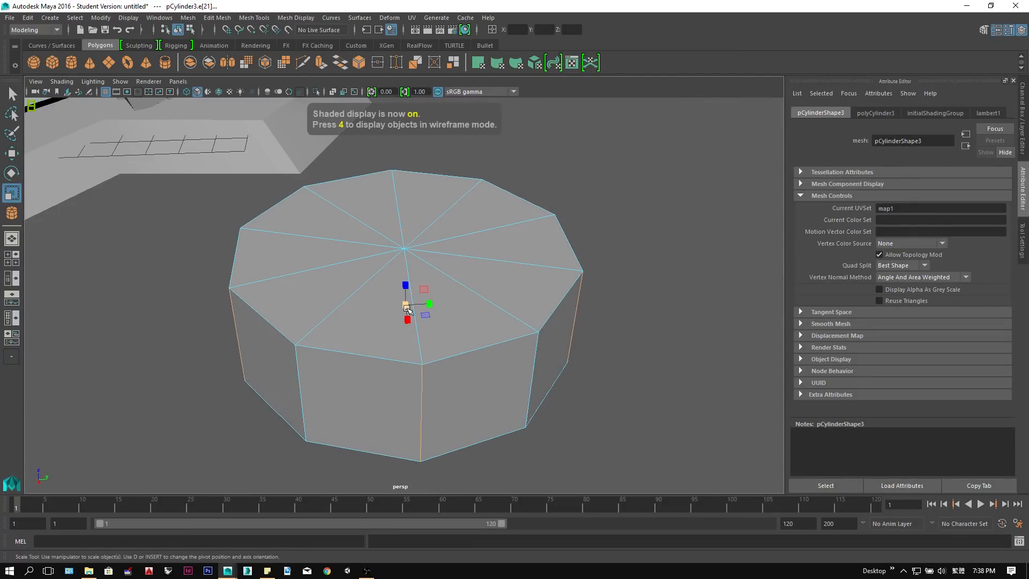